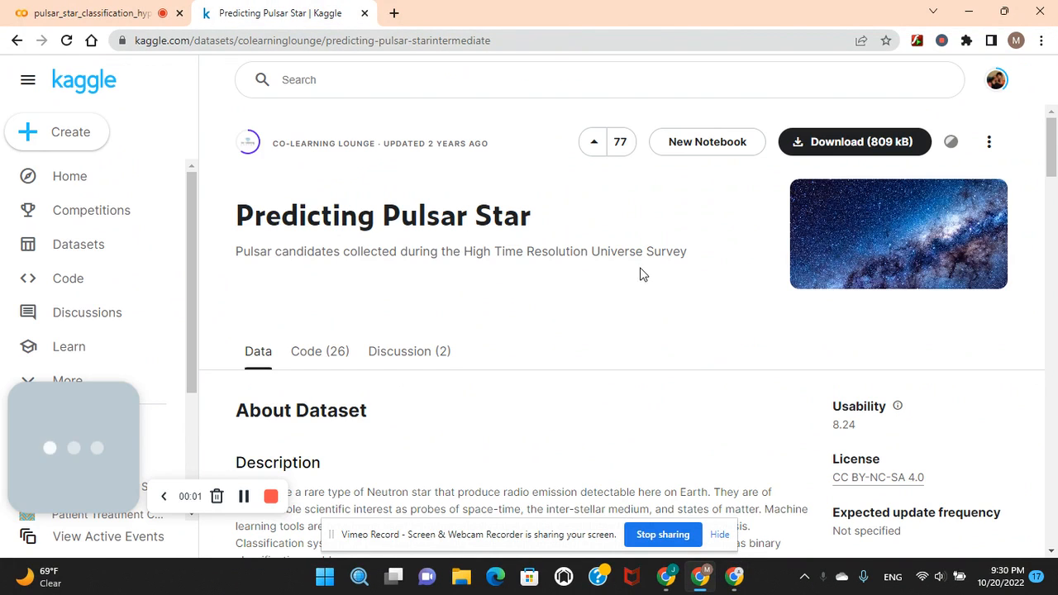
Send the sample pulsar data to the analytics-api endpoint and get prediction result 0.
scroll(down, 3)
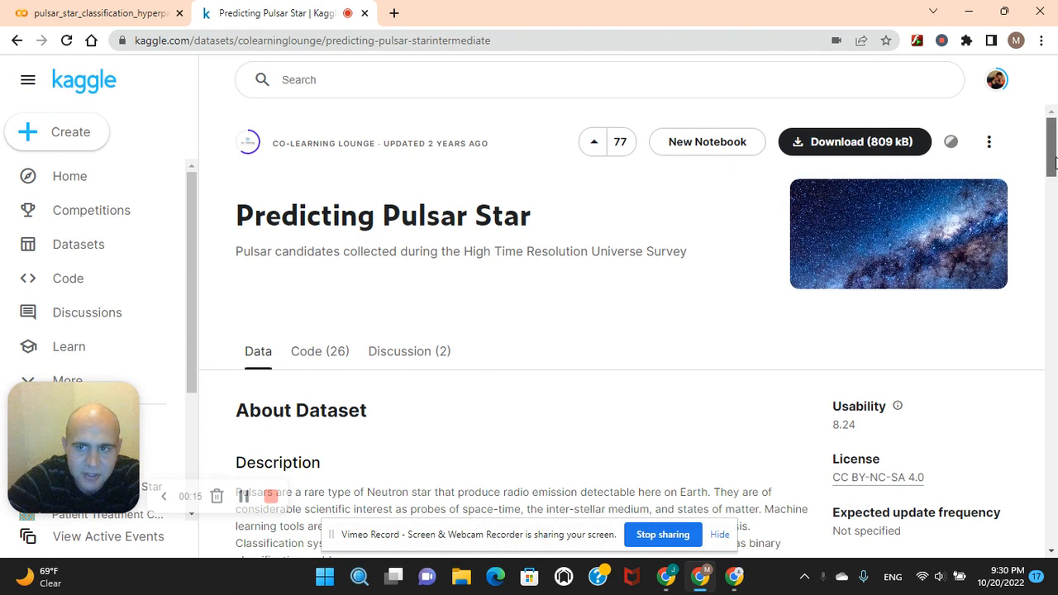
scroll(down, 3)
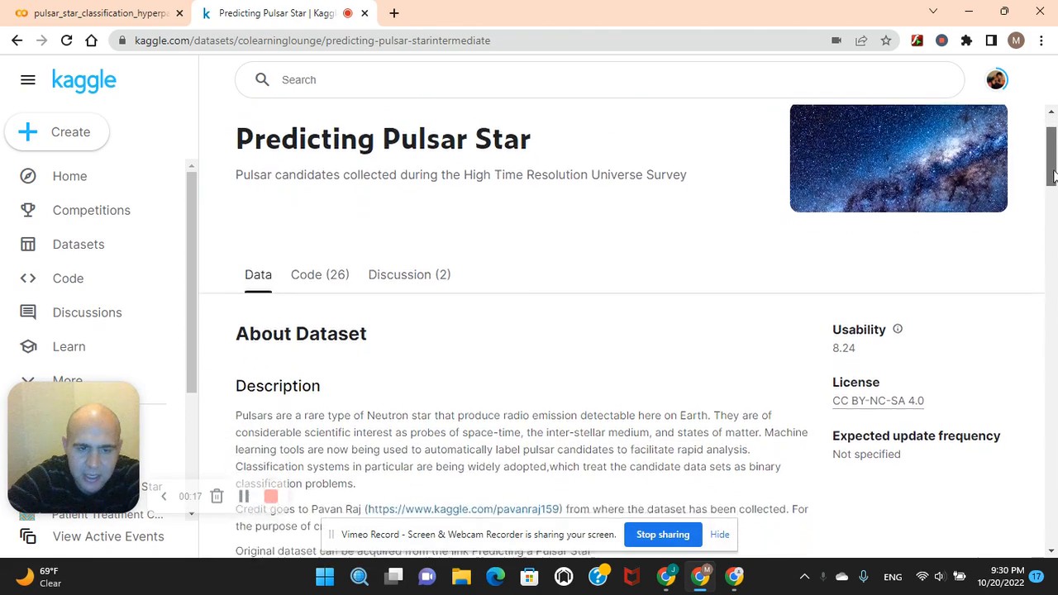
scroll(down, 3)
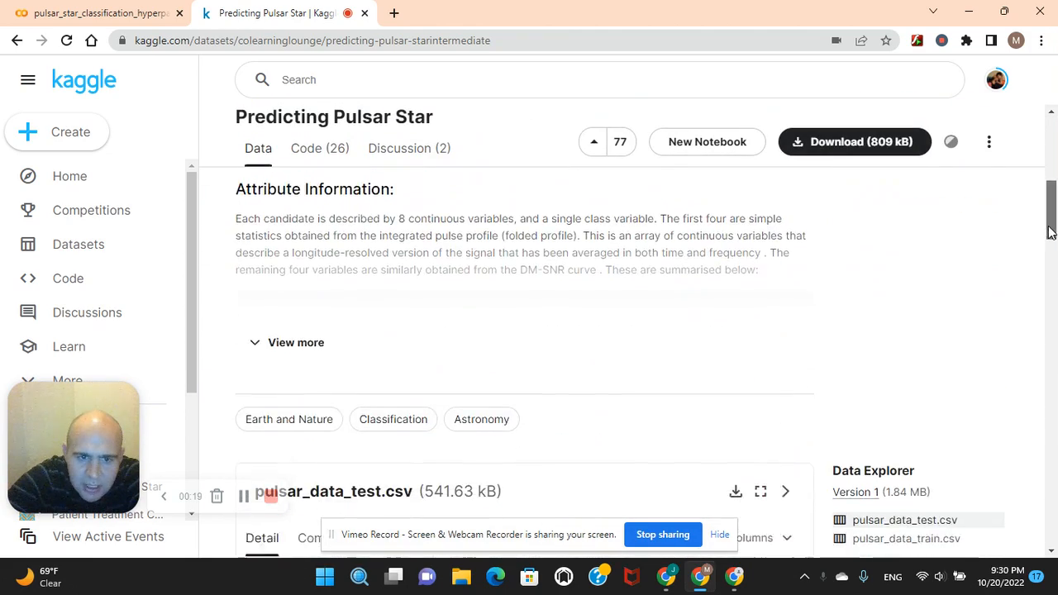
scroll(up, 3)
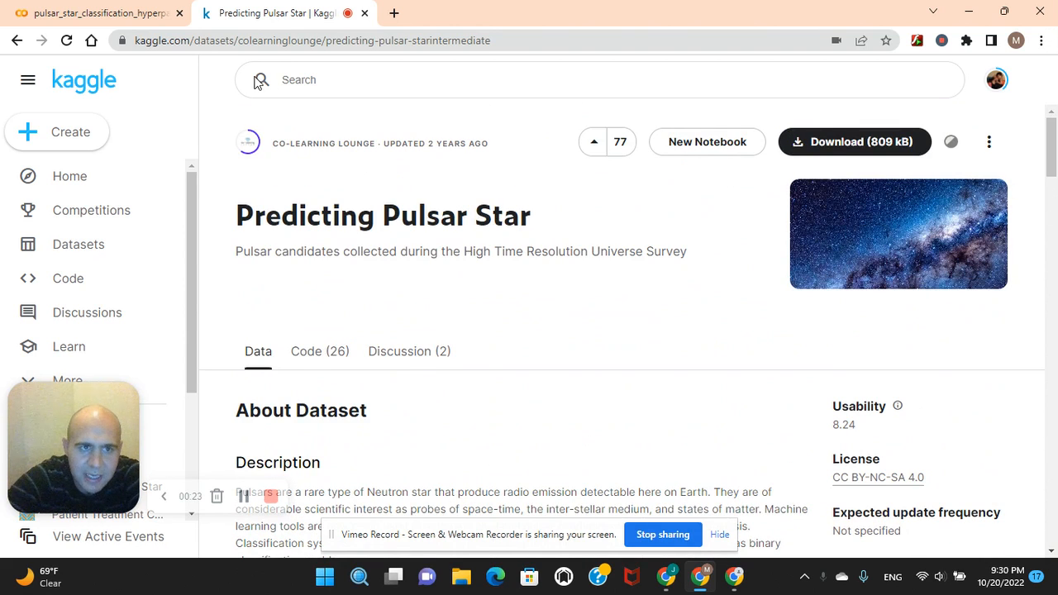
click(99, 14)
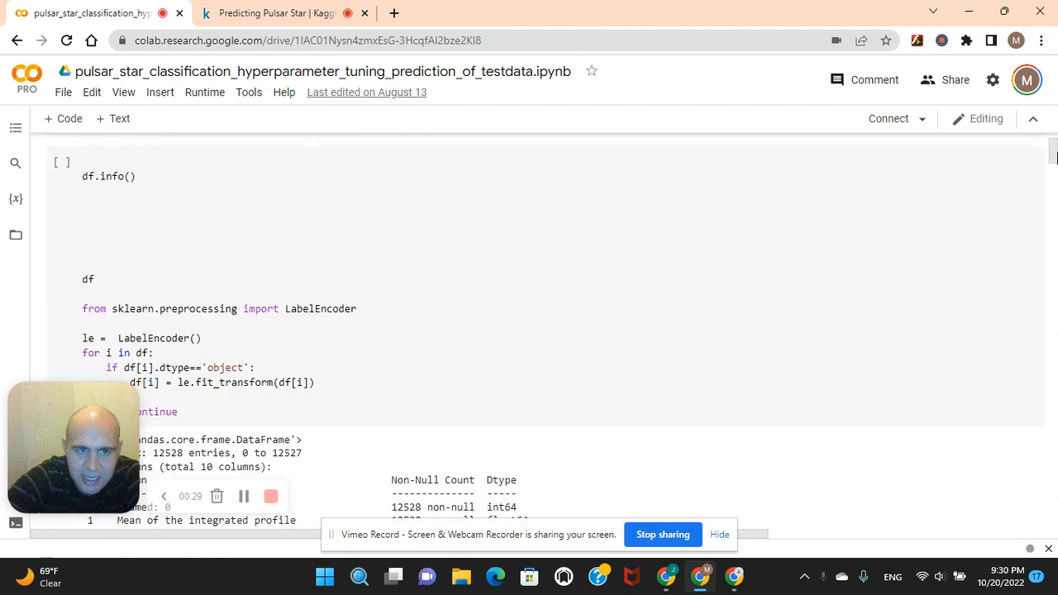
scroll(down, 3)
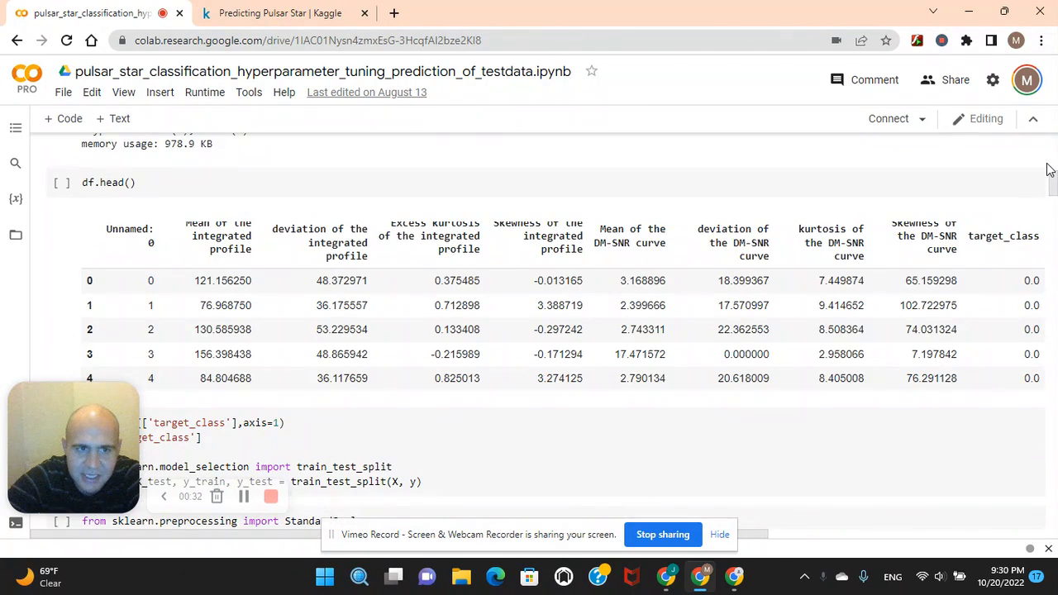
scroll(down, 3)
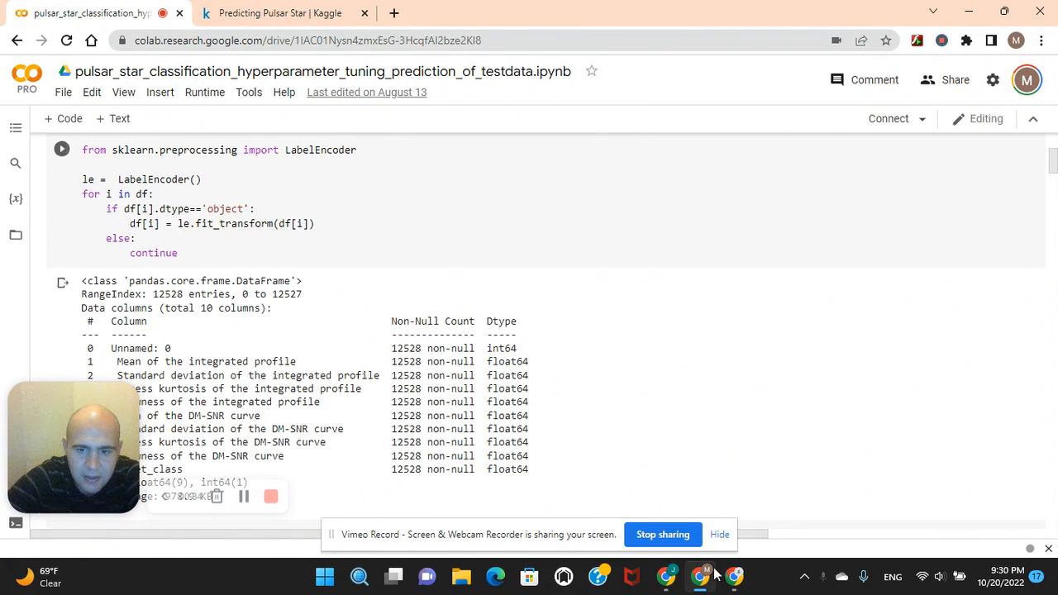
click(469, 13)
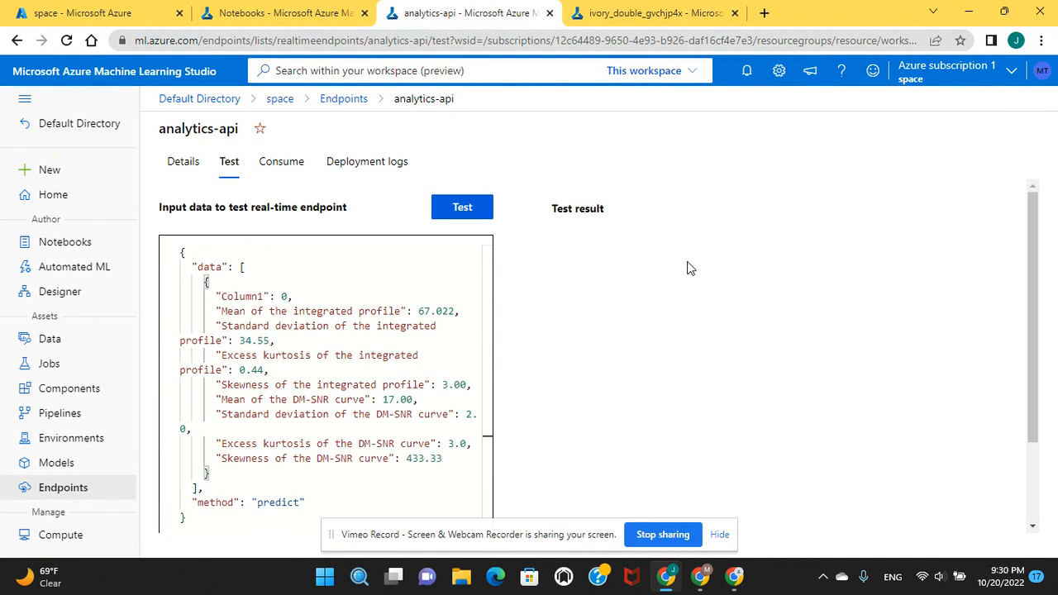
click(462, 206)
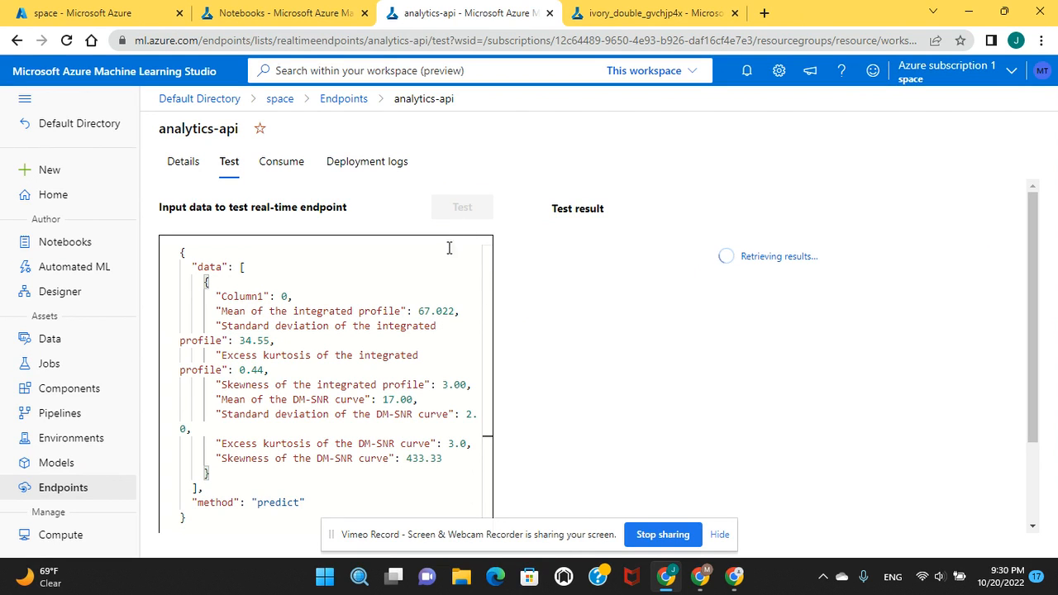
click(461, 207)
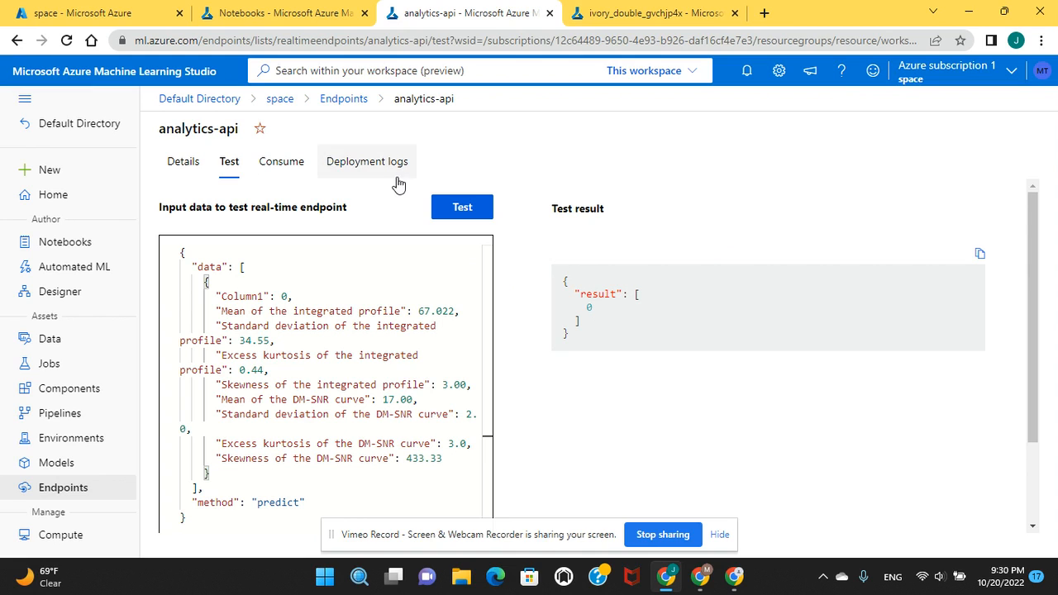
mouse_move(416, 148)
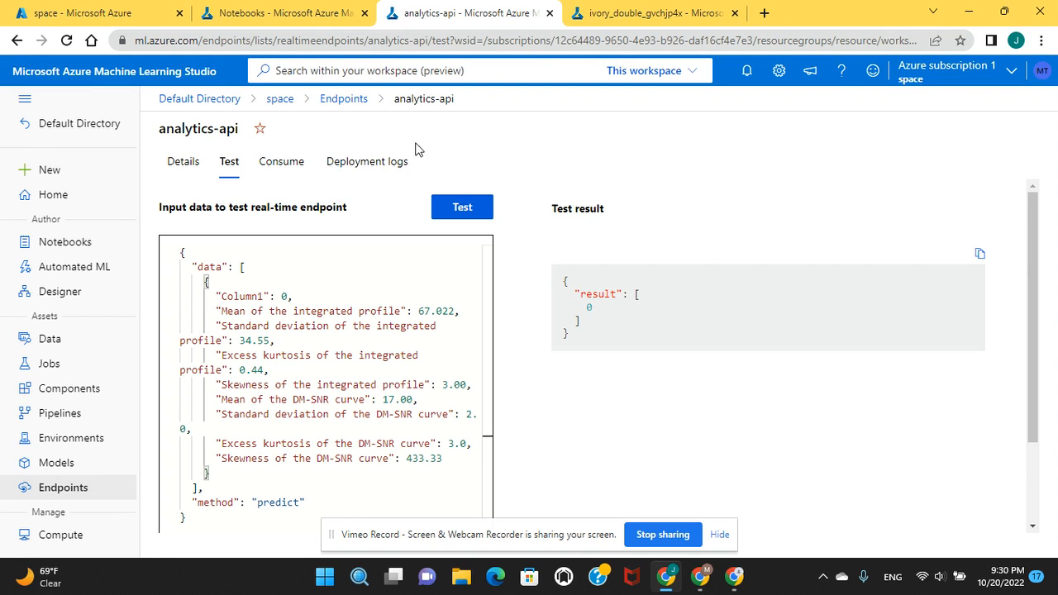
Review the endpoint's deployment logs and its healthy, succeeded details.
click(367, 162)
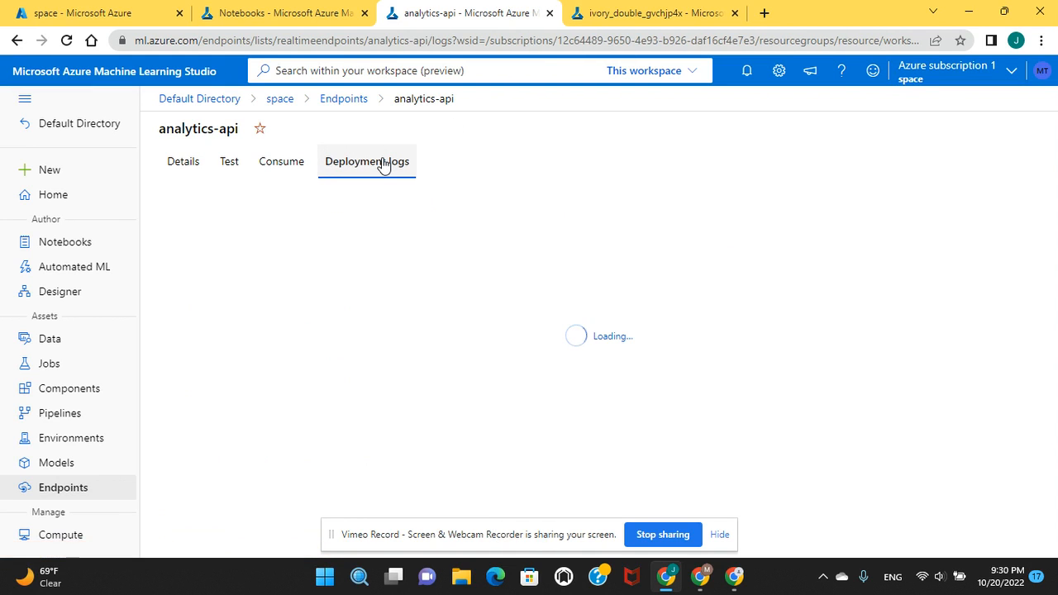
click(367, 162)
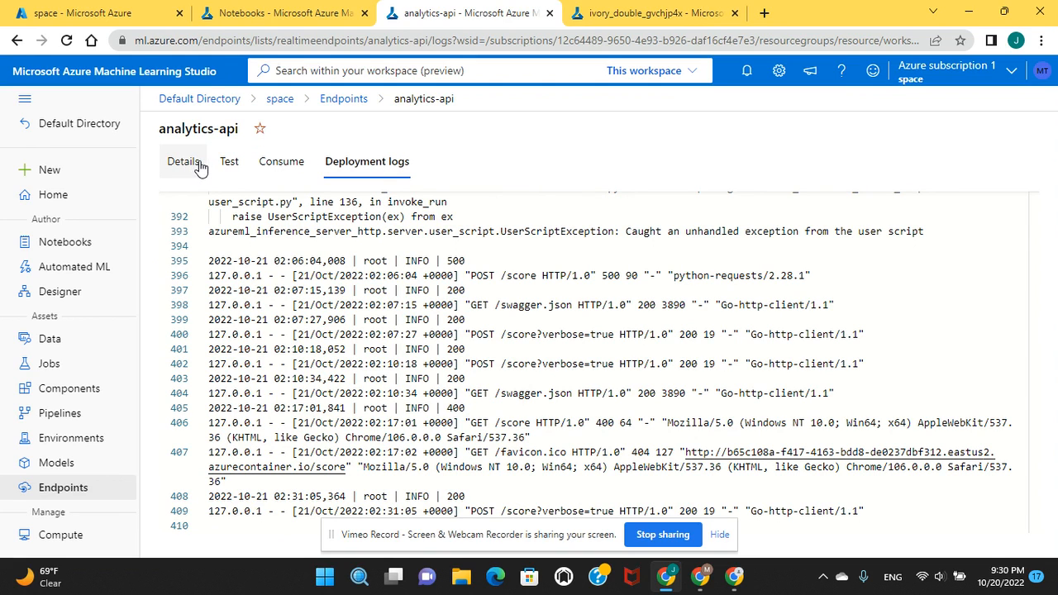
click(181, 162)
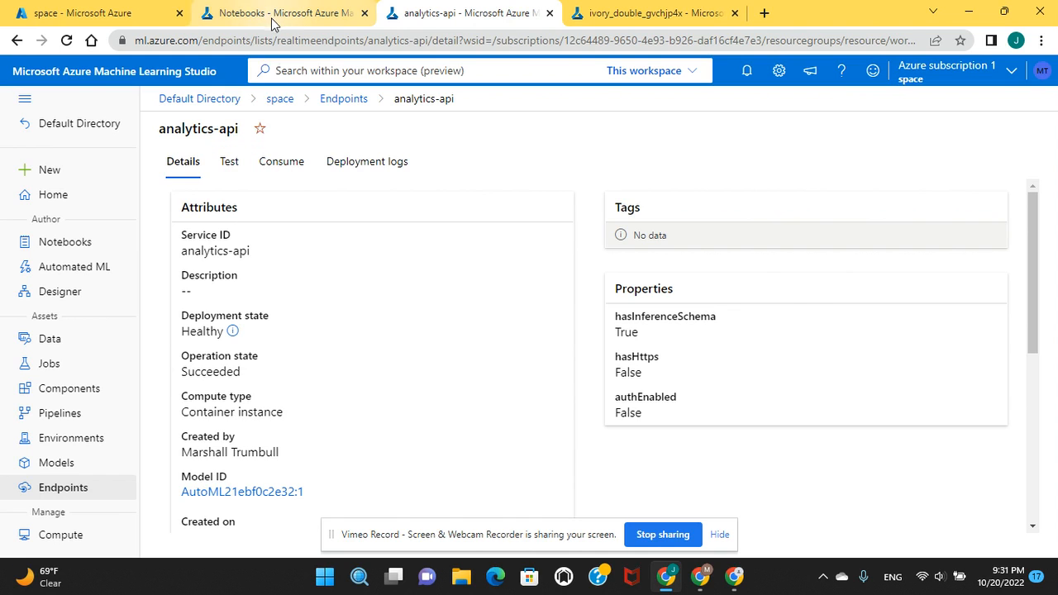
Return from the endpoint page to the automl.ipynb notebook.
click(281, 13)
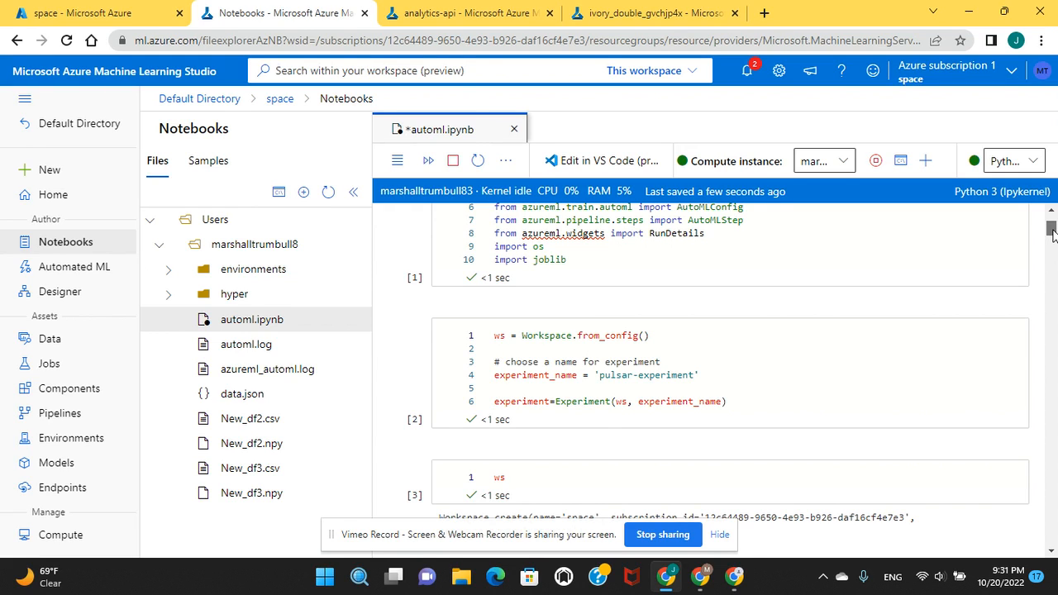
scroll(down, 3)
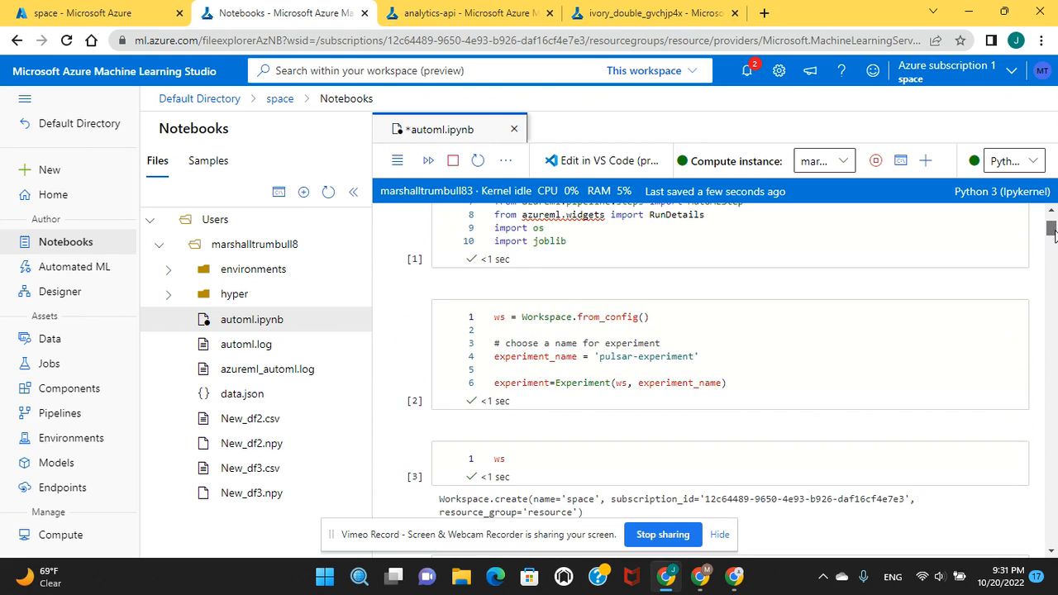
scroll(down, 3)
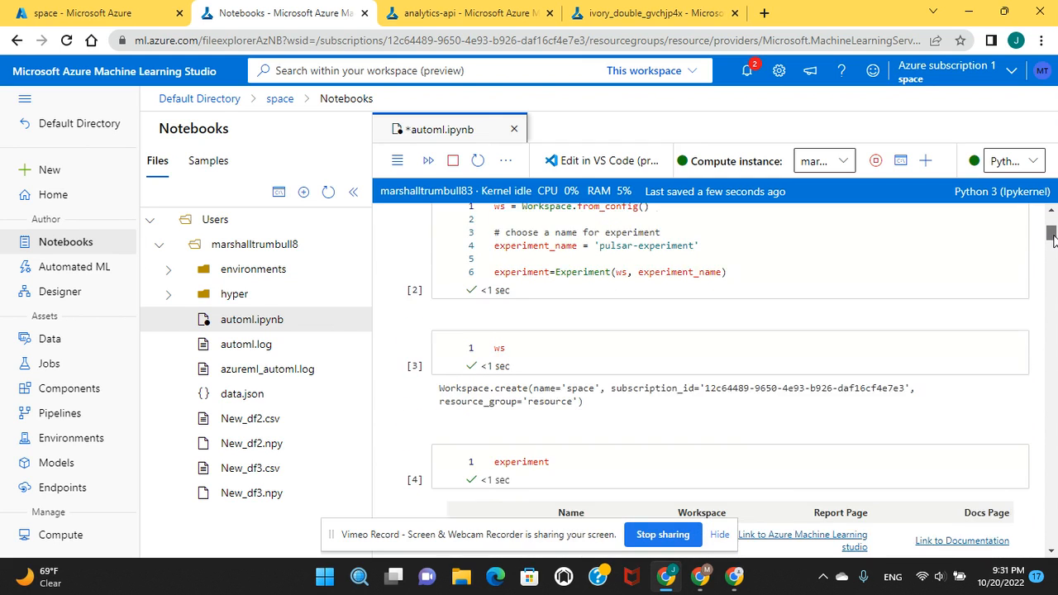
scroll(down, 3)
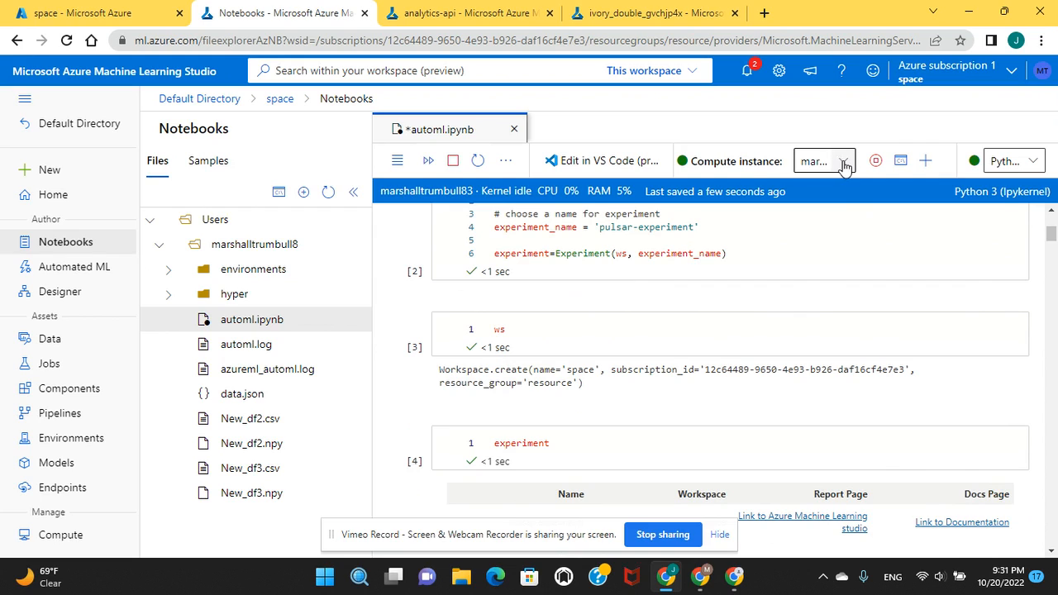
click(823, 160)
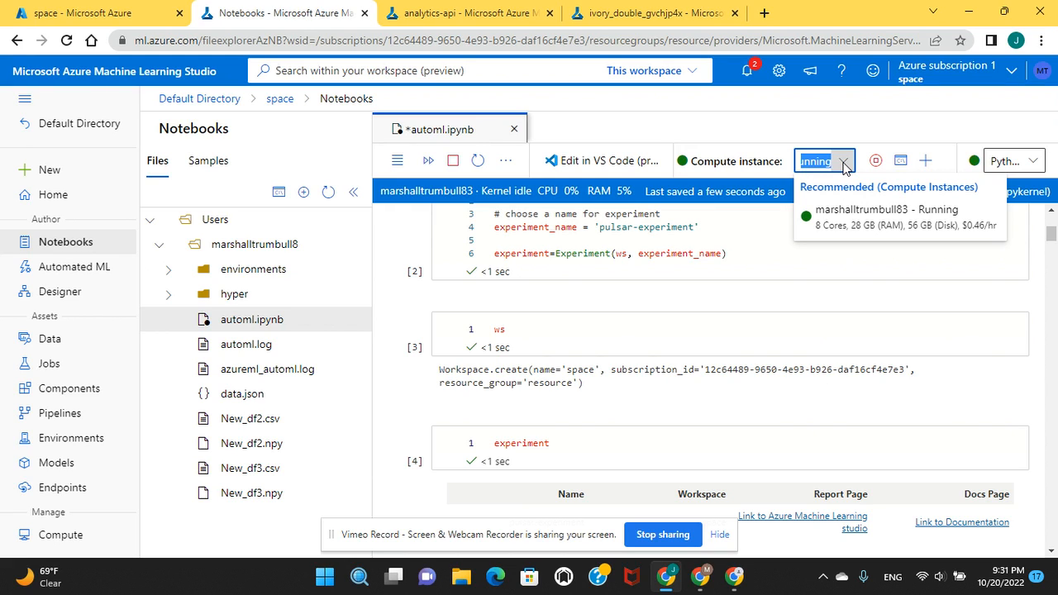
click(886, 217)
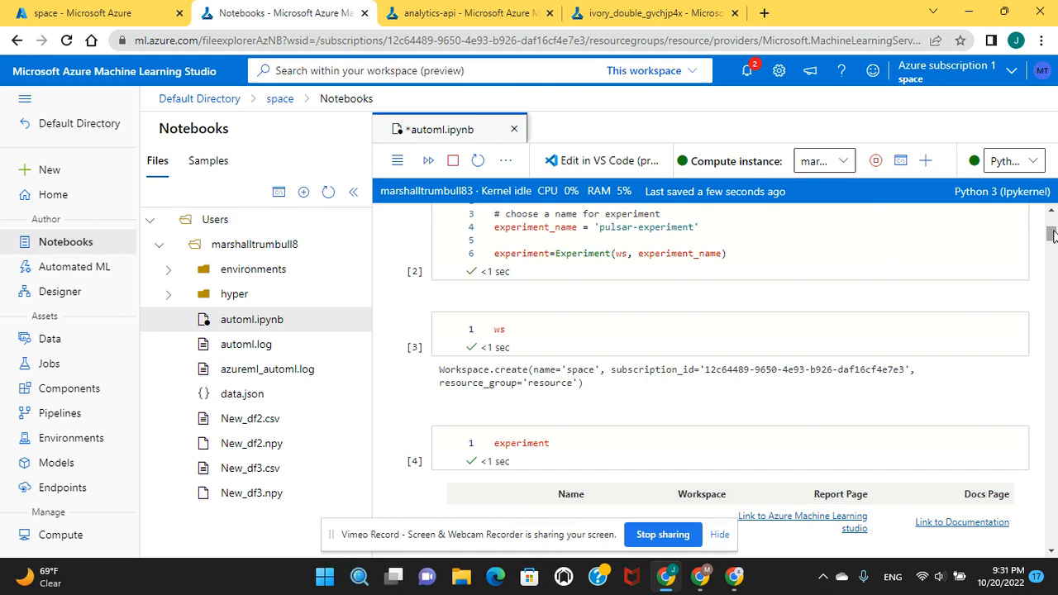
scroll(down, 3)
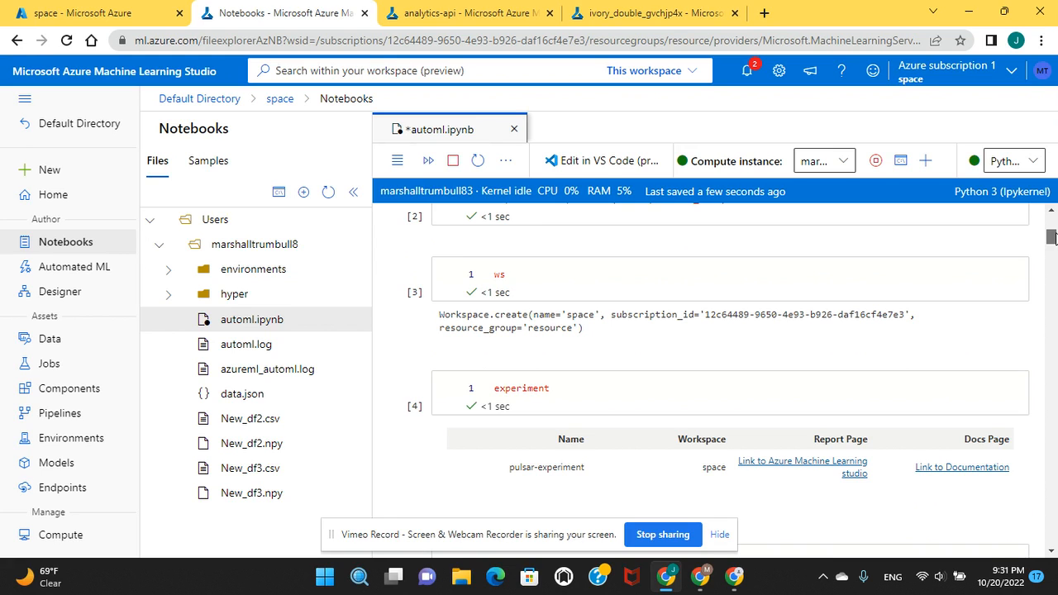
scroll(down, 3)
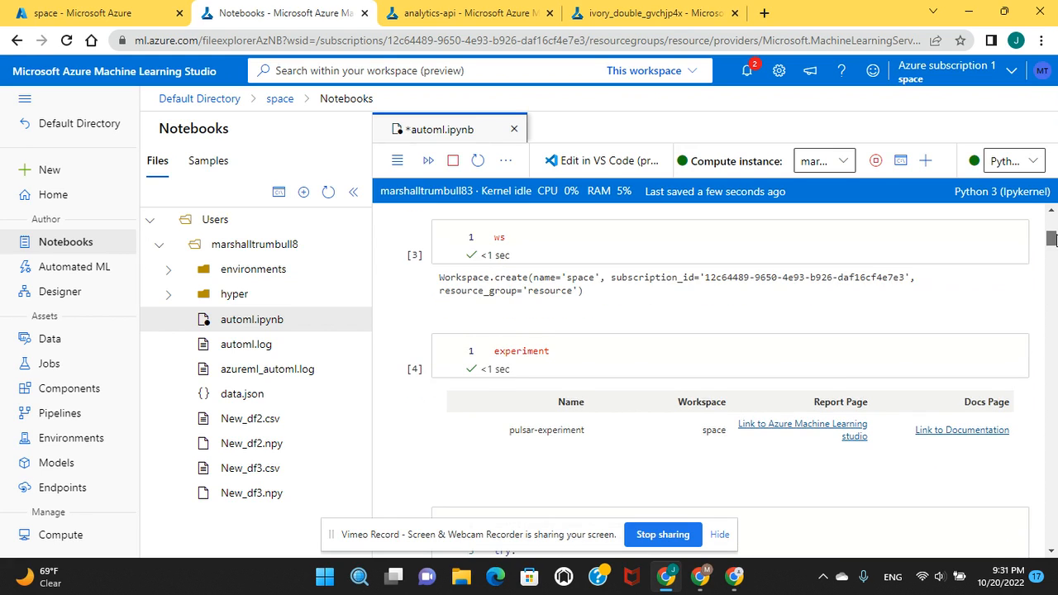
scroll(down, 3)
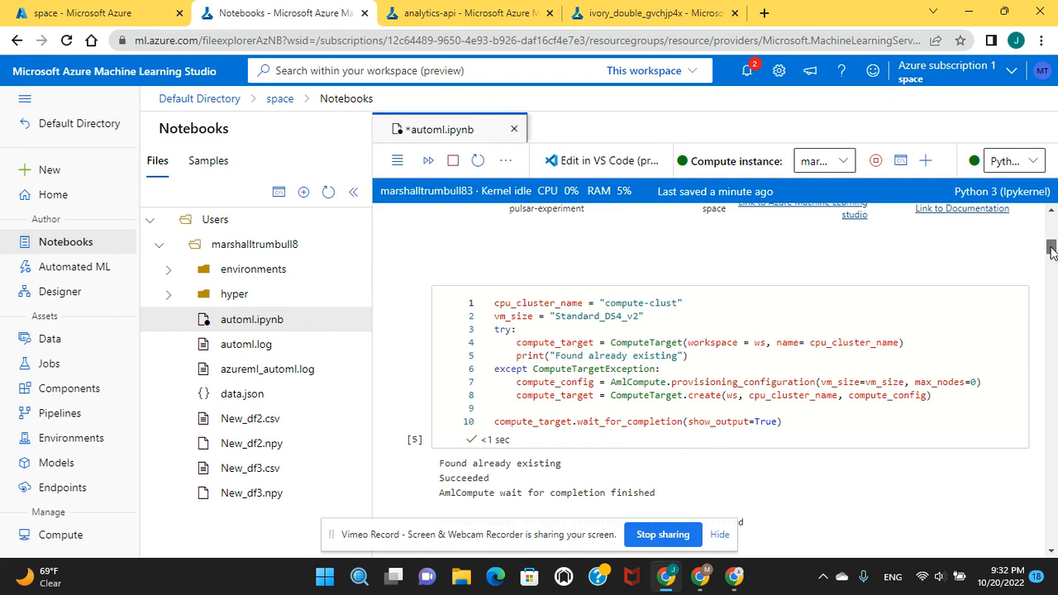
Scroll past the data-loading and 'Uploaded 0 files' datastore output to the df.head() cell [8].
scroll(down, 3)
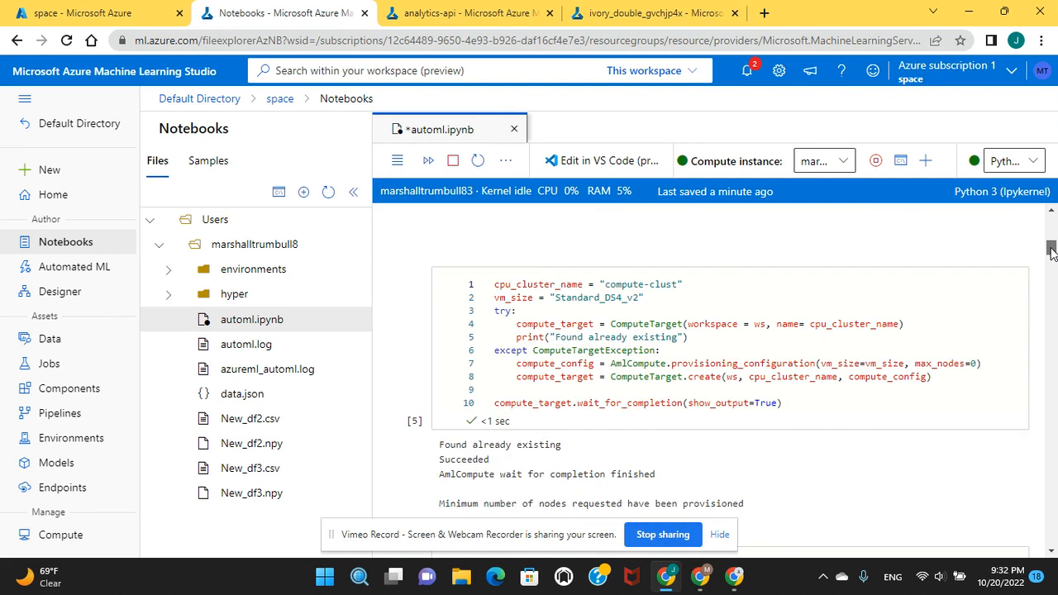
scroll(down, 3)
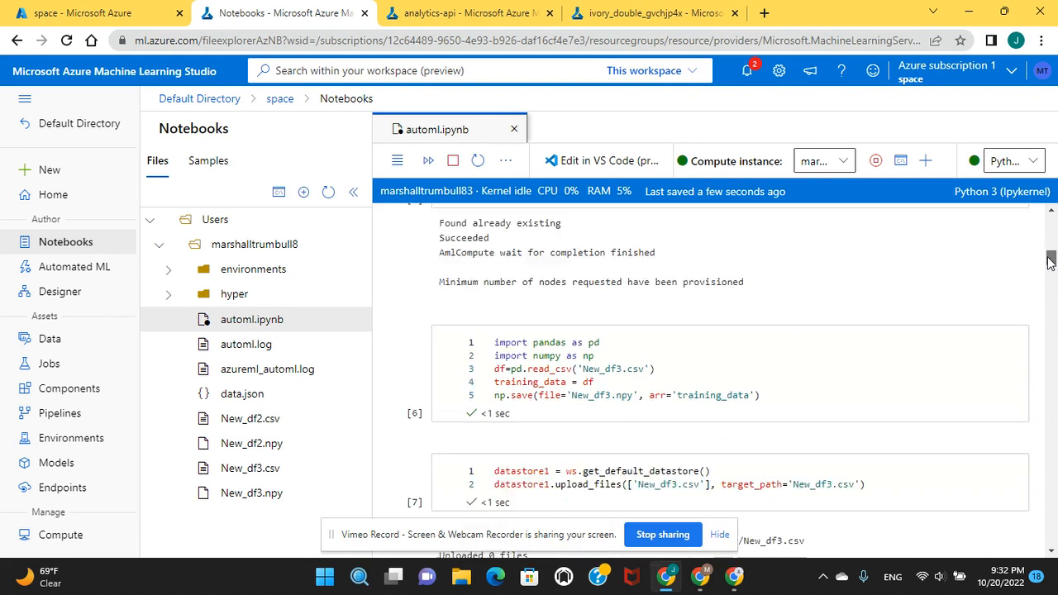
scroll(down, 3)
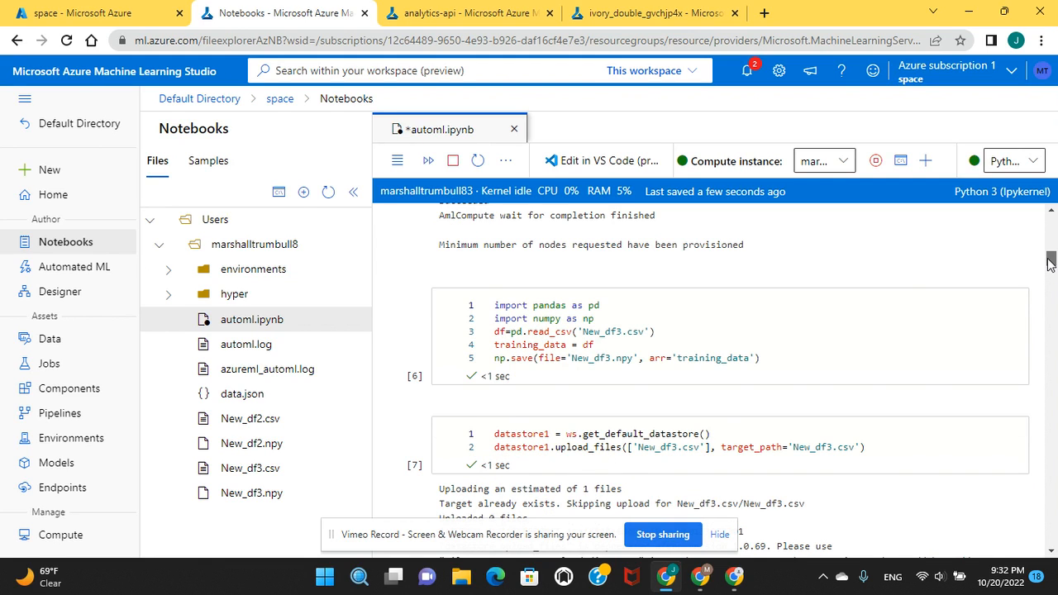
scroll(down, 3)
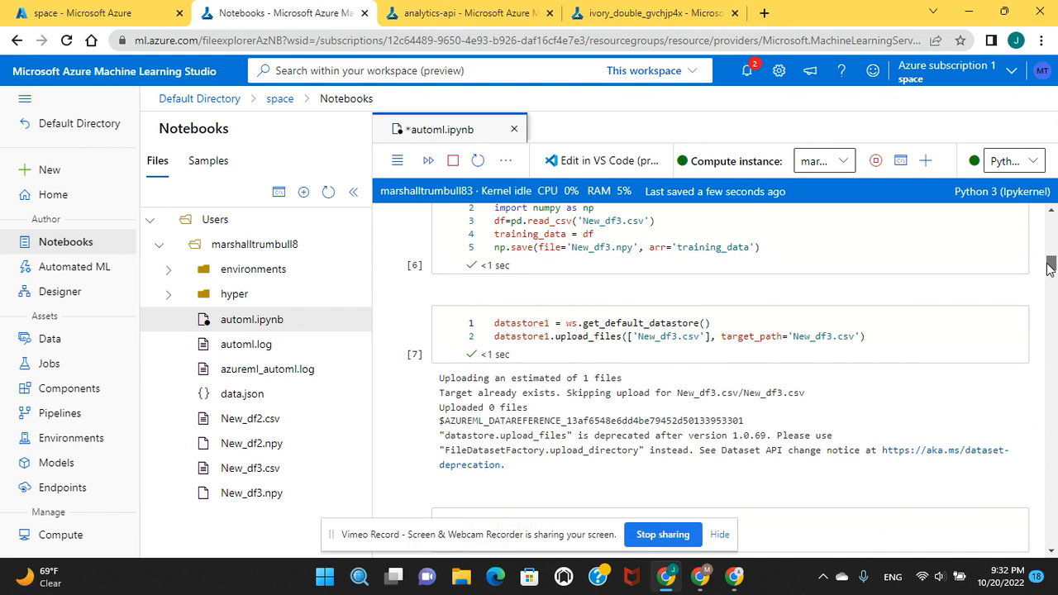
scroll(down, 3)
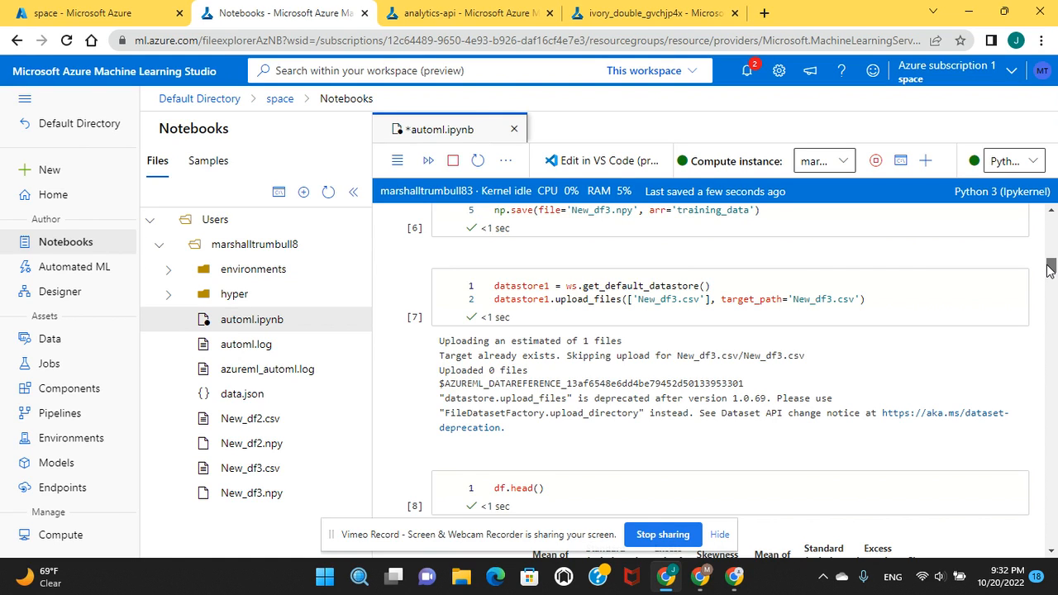
scroll(down, 3)
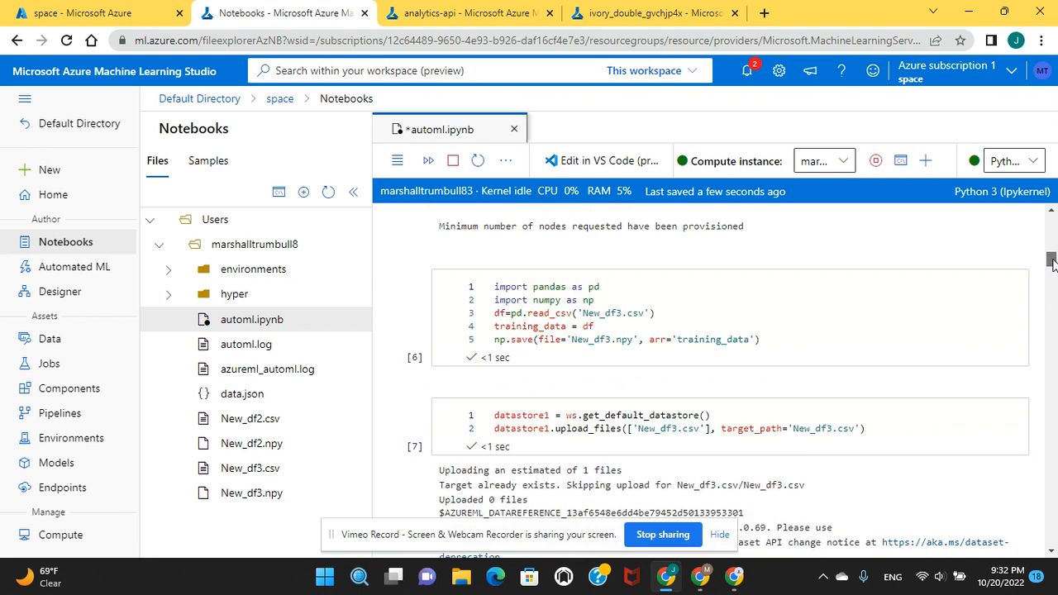
scroll(down, 3)
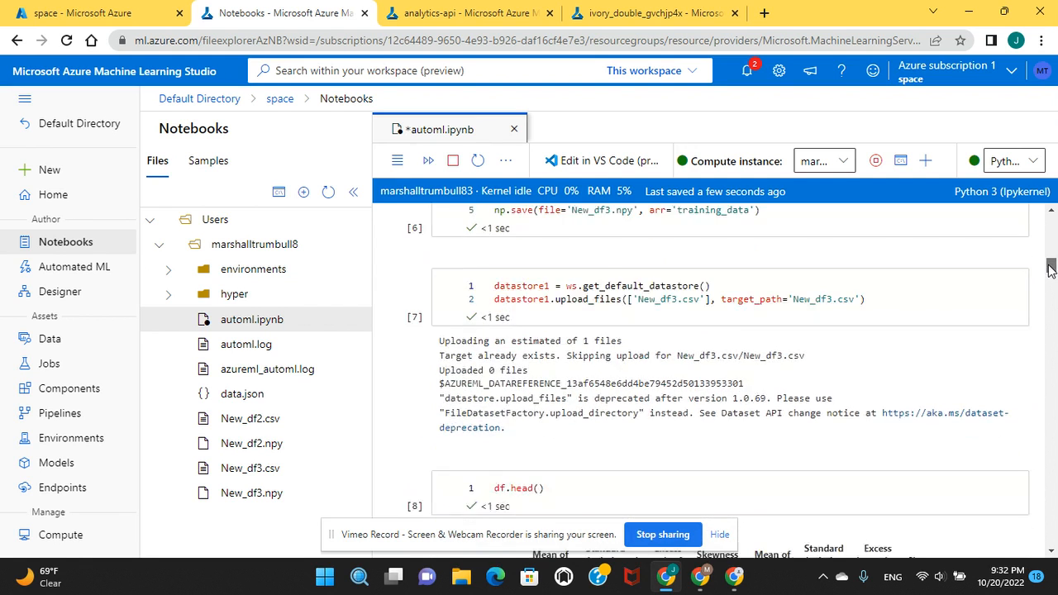
scroll(down, 3)
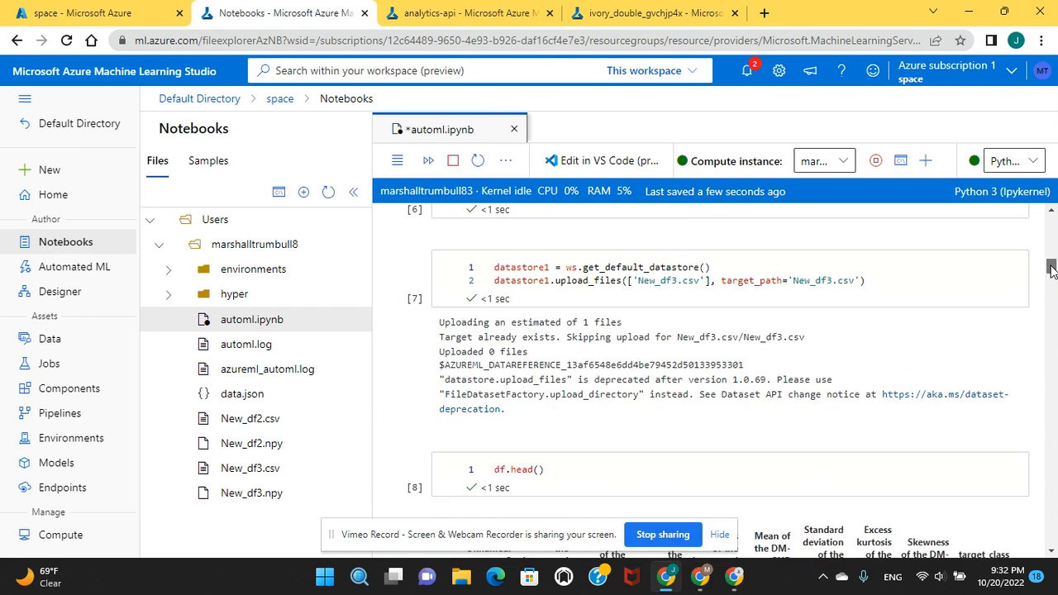
scroll(down, 3)
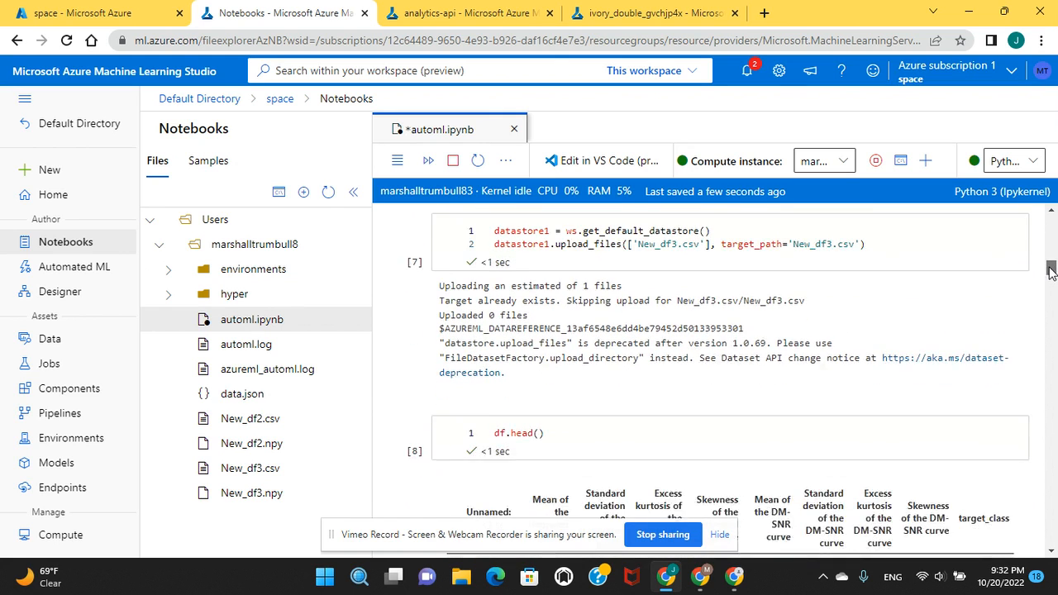
Scroll past the 12528 × 10 dataset preview to the automl_settings / AutoMLConfig cell [10].
scroll(down, 3)
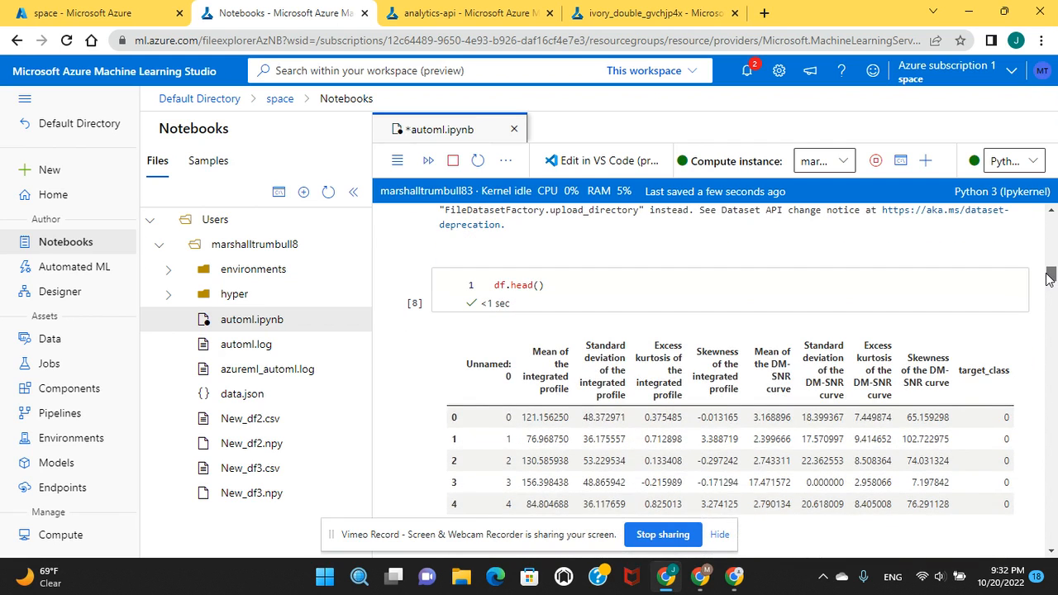
scroll(down, 3)
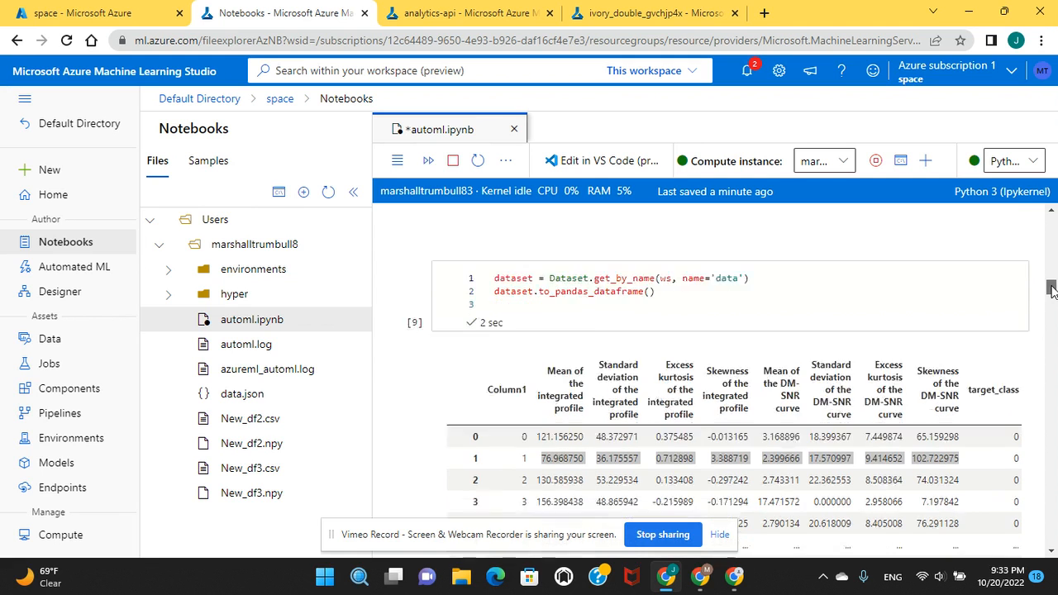
scroll(down, 3)
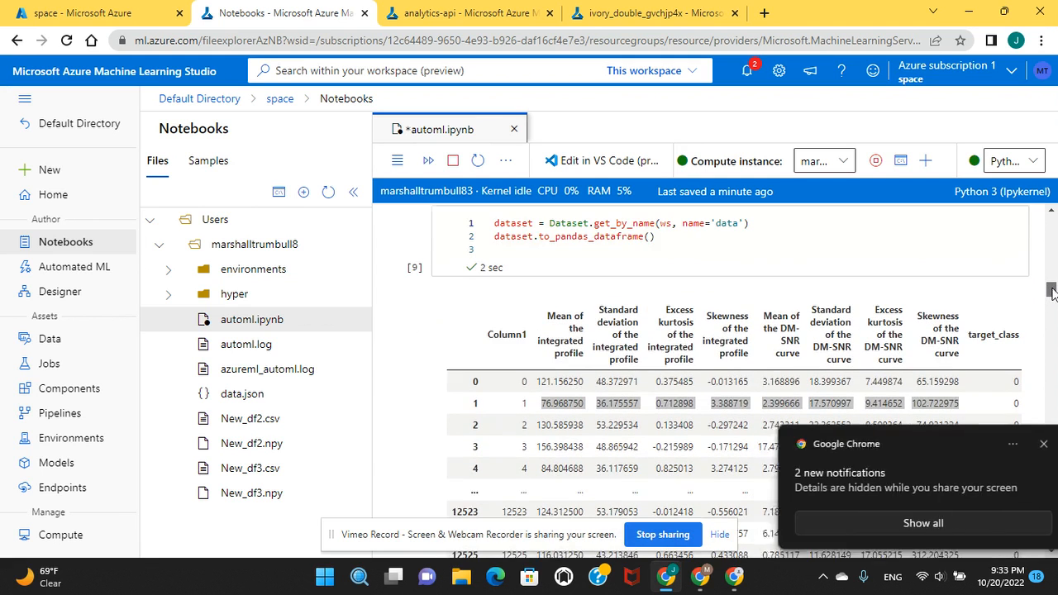
scroll(down, 3)
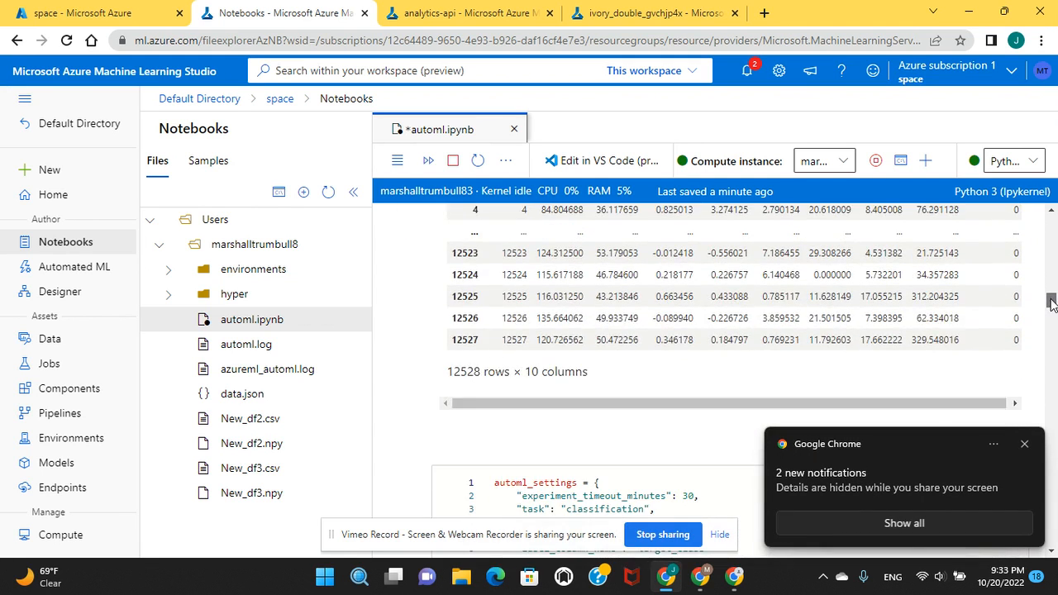
scroll(down, 3)
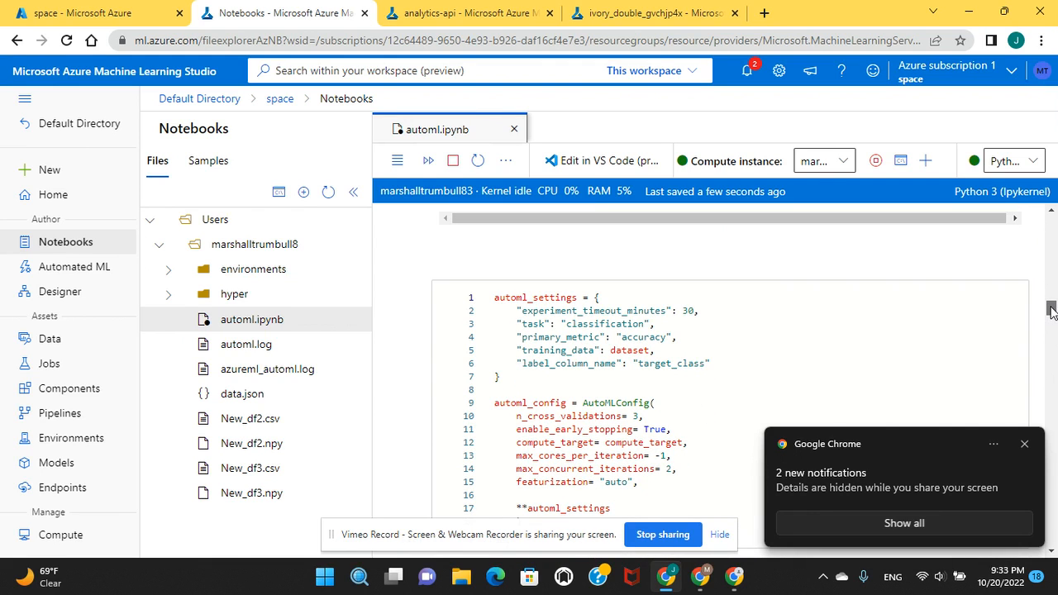
scroll(down, 3)
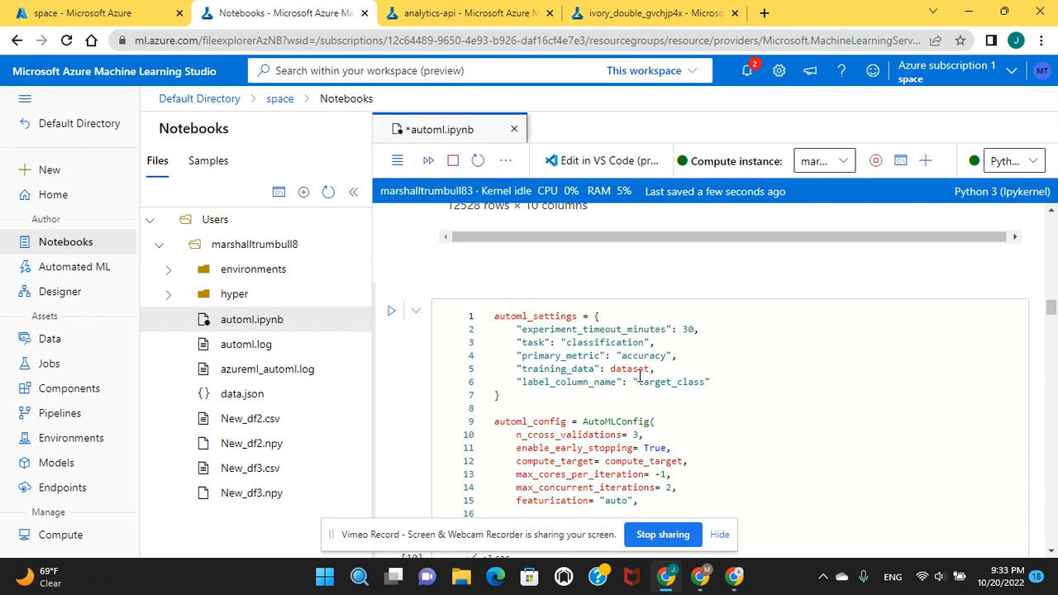
mouse_move(983, 327)
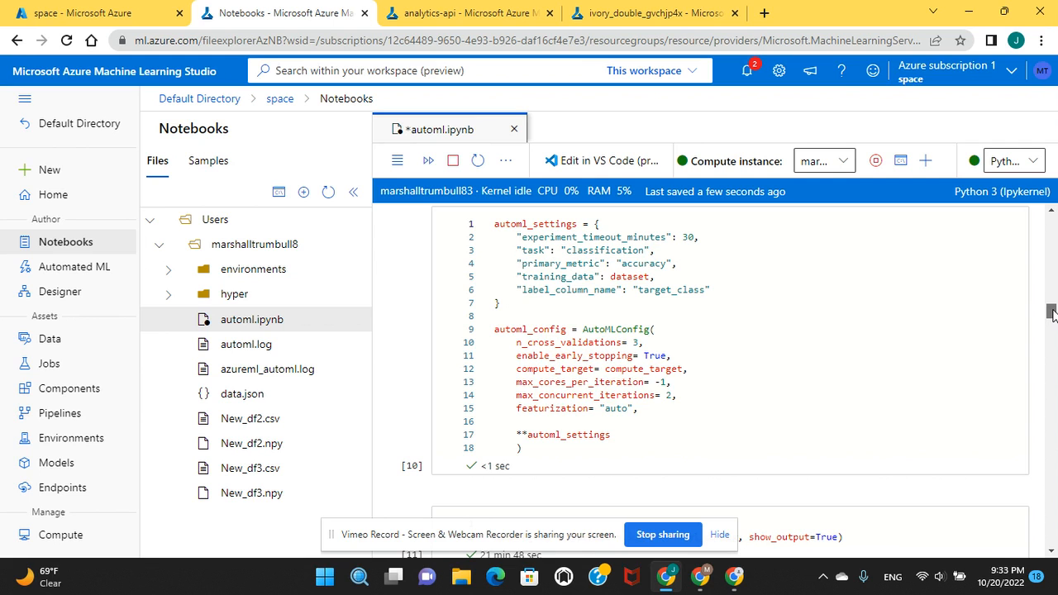
Scroll through the DATA GUARDRAILS report to the Run Details heading and RunDetails cell.
scroll(down, 3)
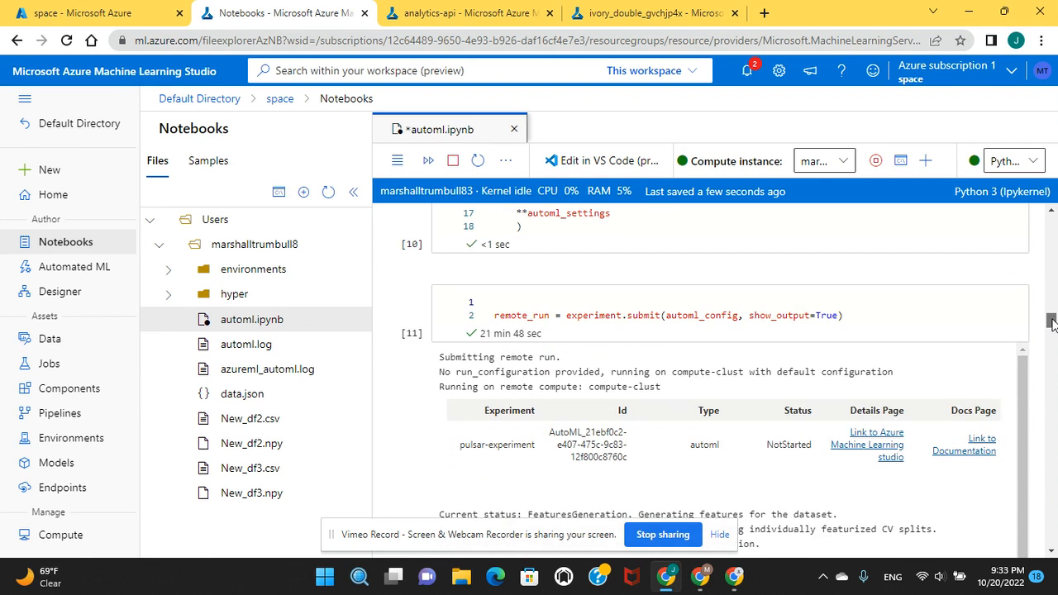
scroll(down, 3)
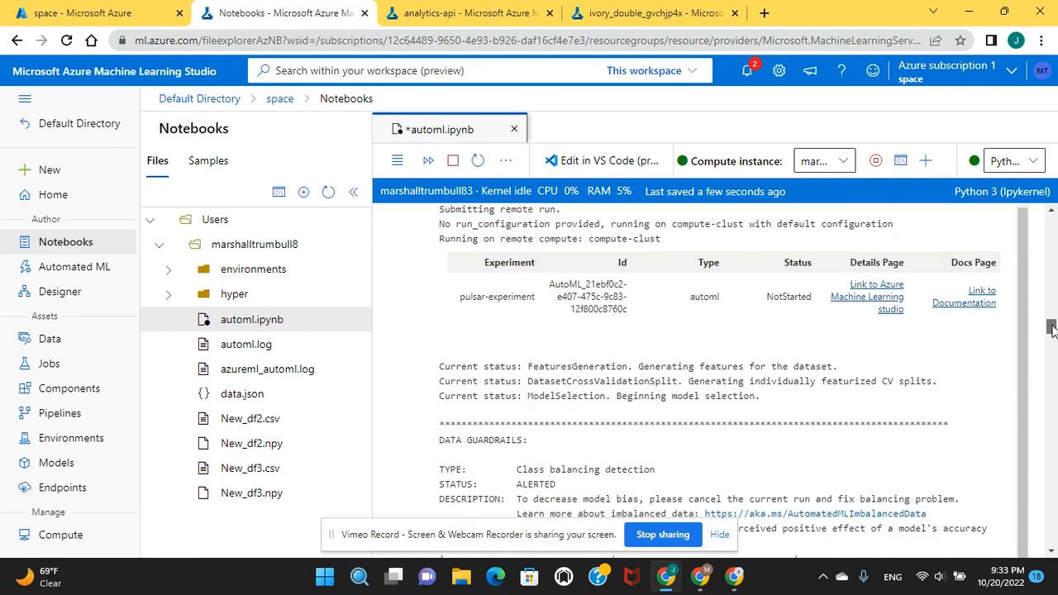
scroll(down, 3)
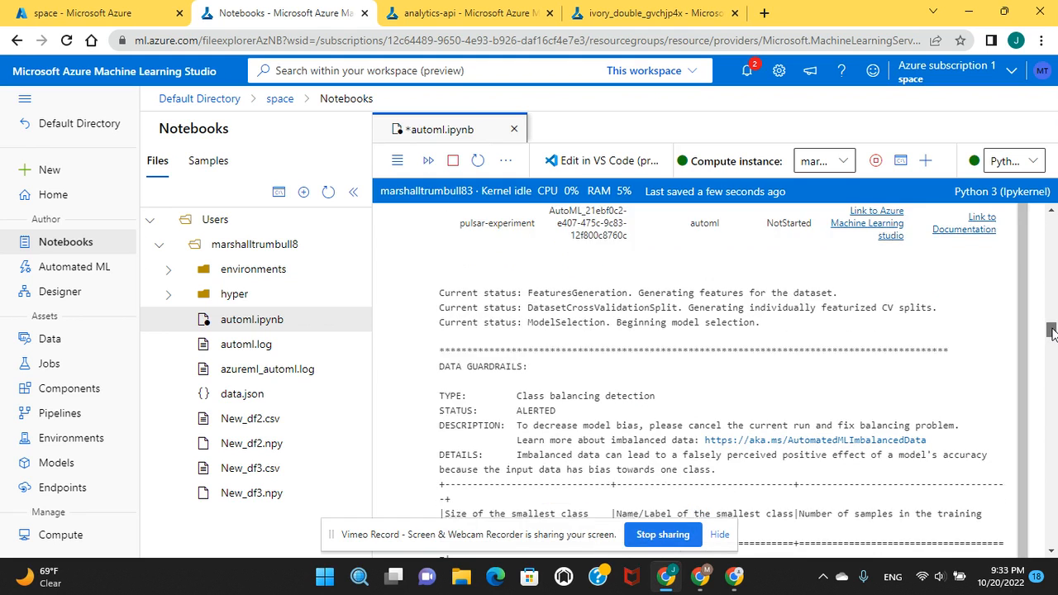
scroll(down, 3)
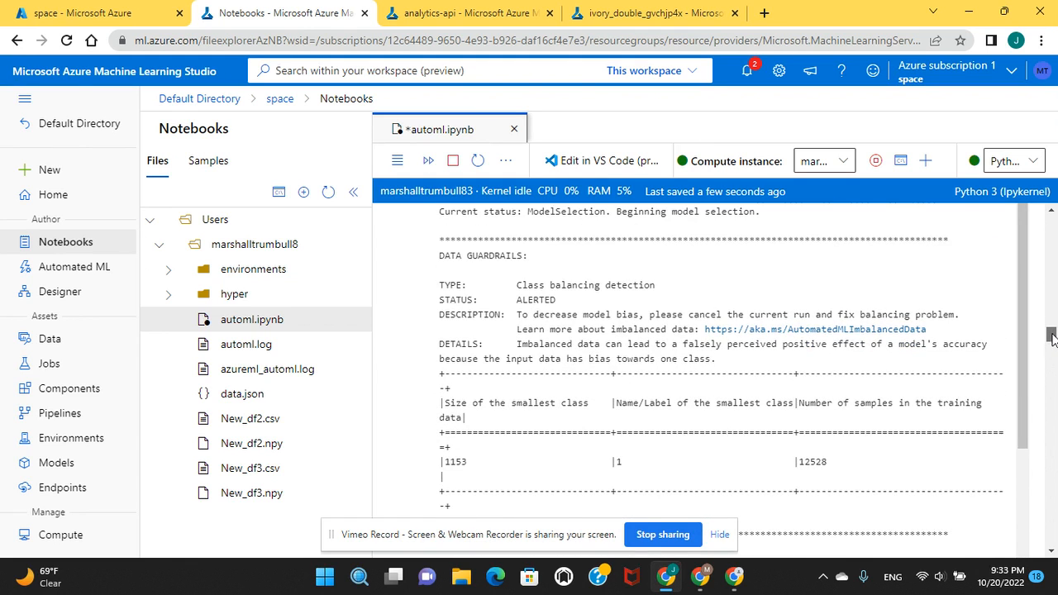
scroll(down, 3)
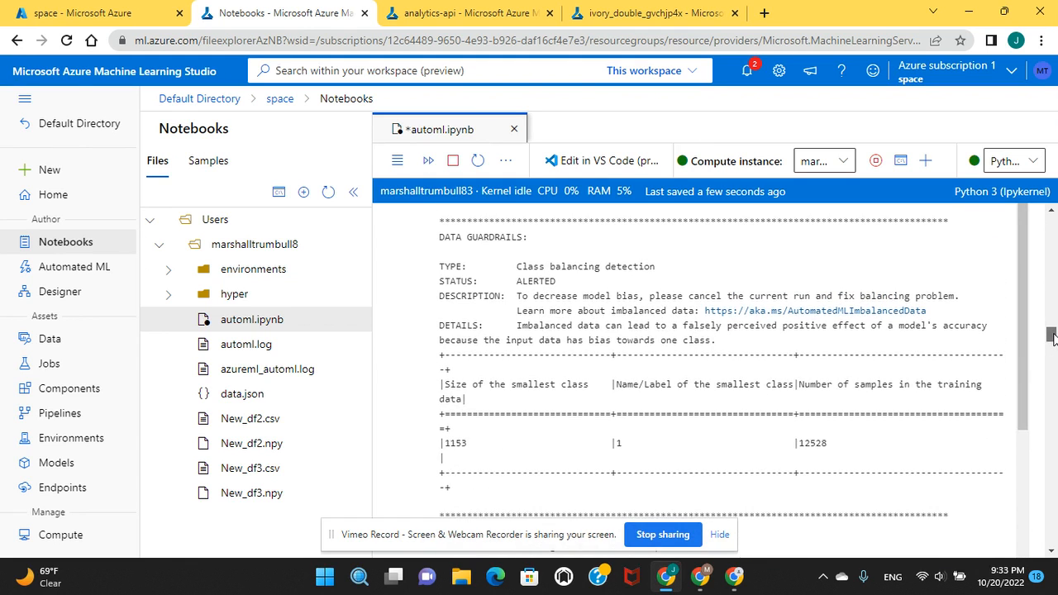
scroll(down, 3)
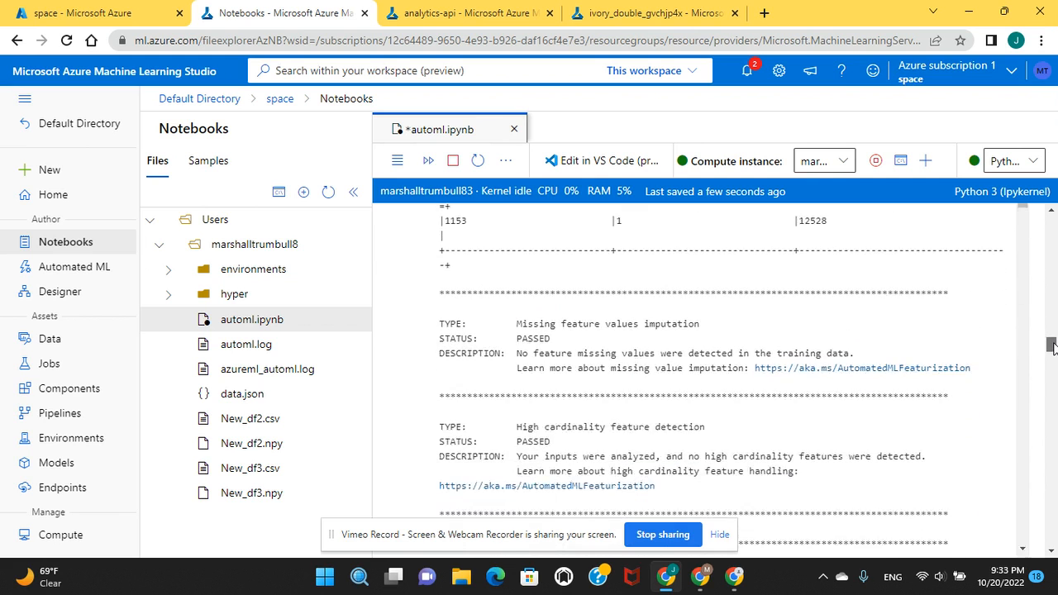
scroll(down, 3)
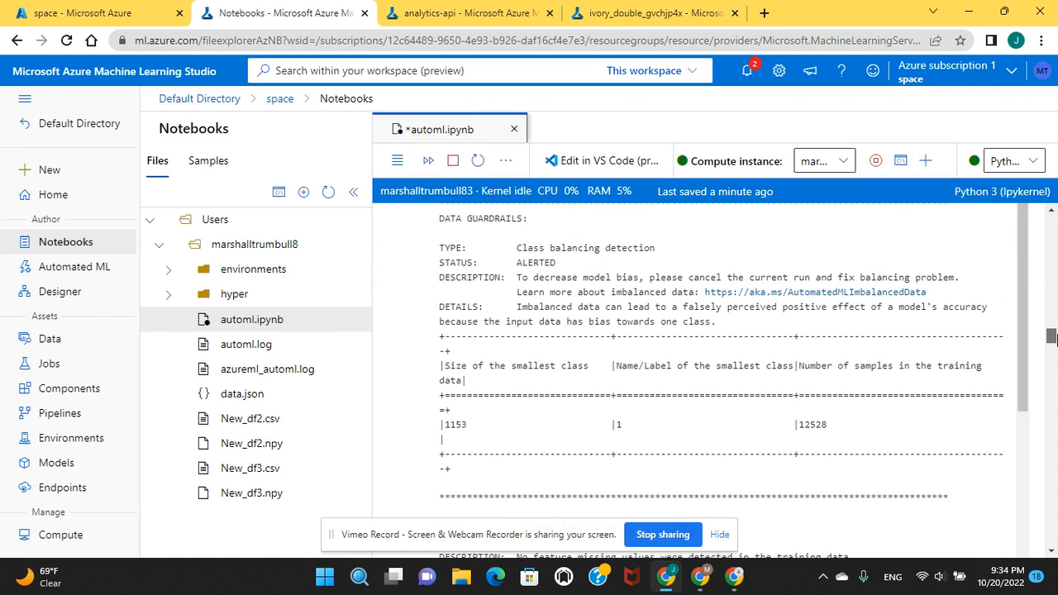
scroll(down, 3)
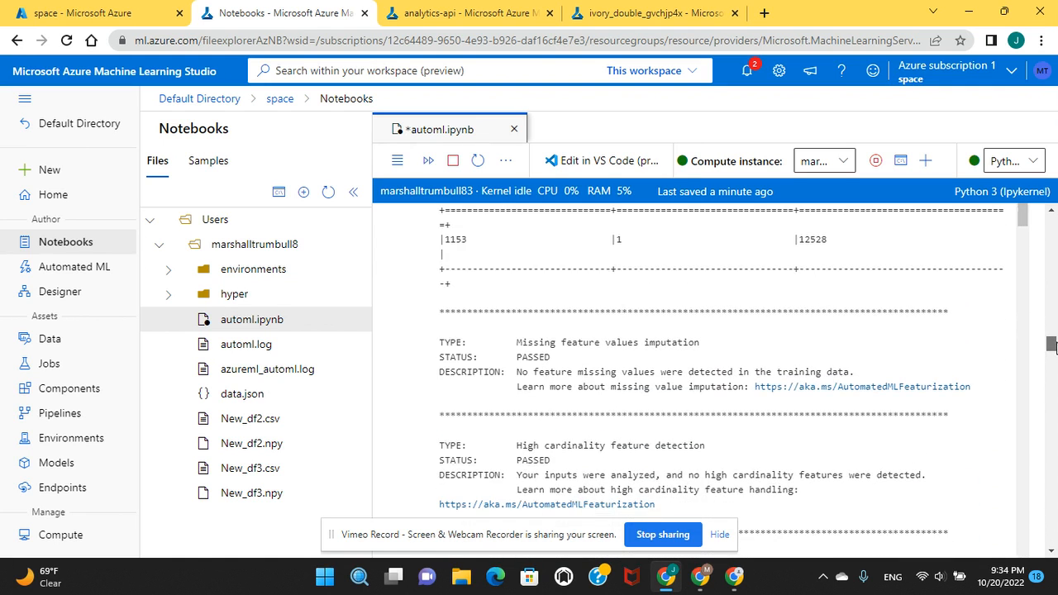
scroll(down, 3)
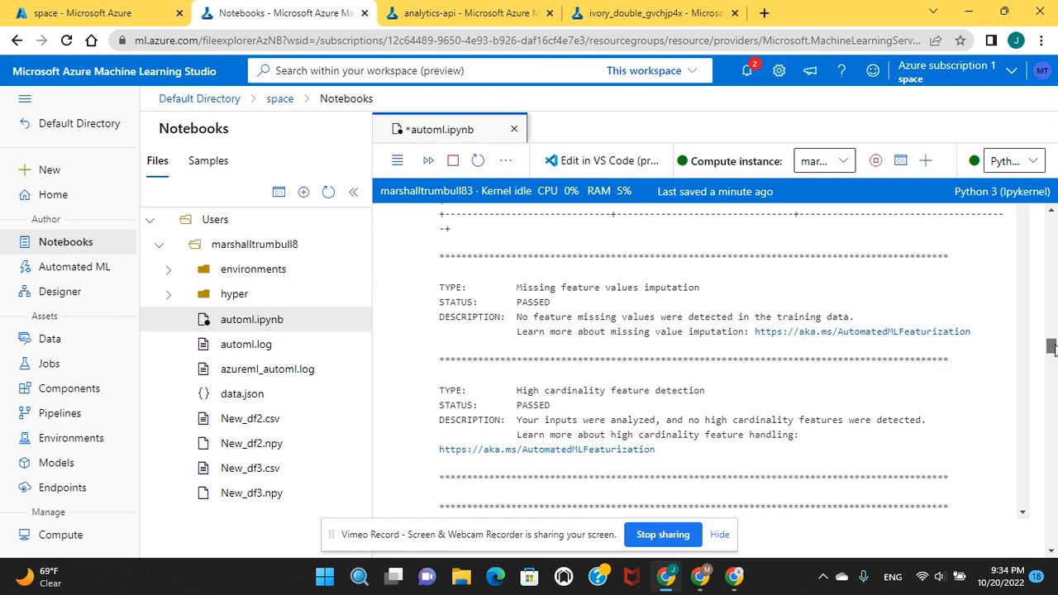
scroll(down, 3)
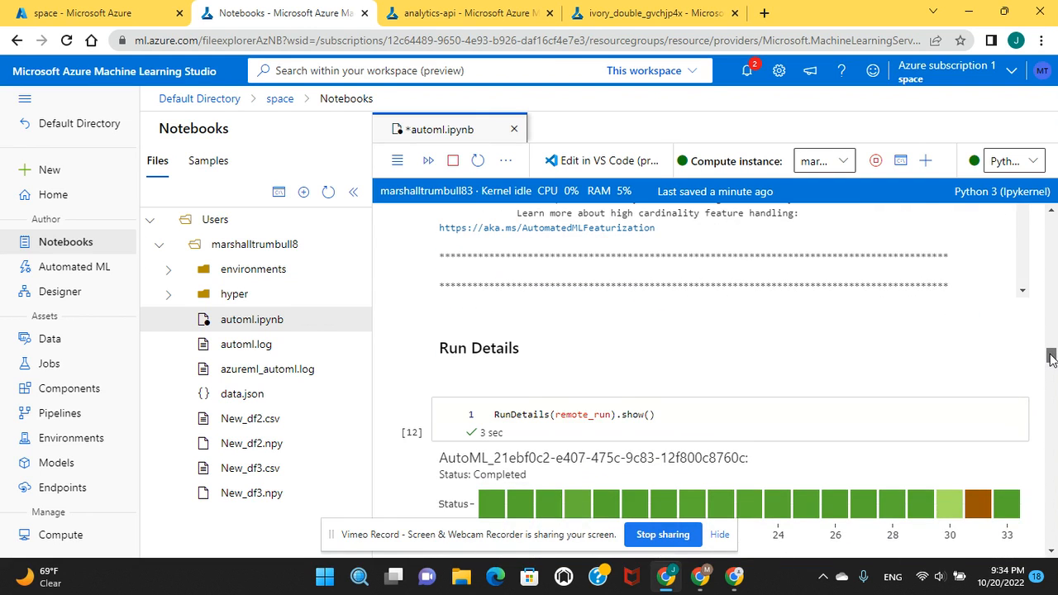
Scroll to the RunDetails widget listing 33 iterations with VotingEnsemble top at 0.97989 accuracy.
scroll(down, 3)
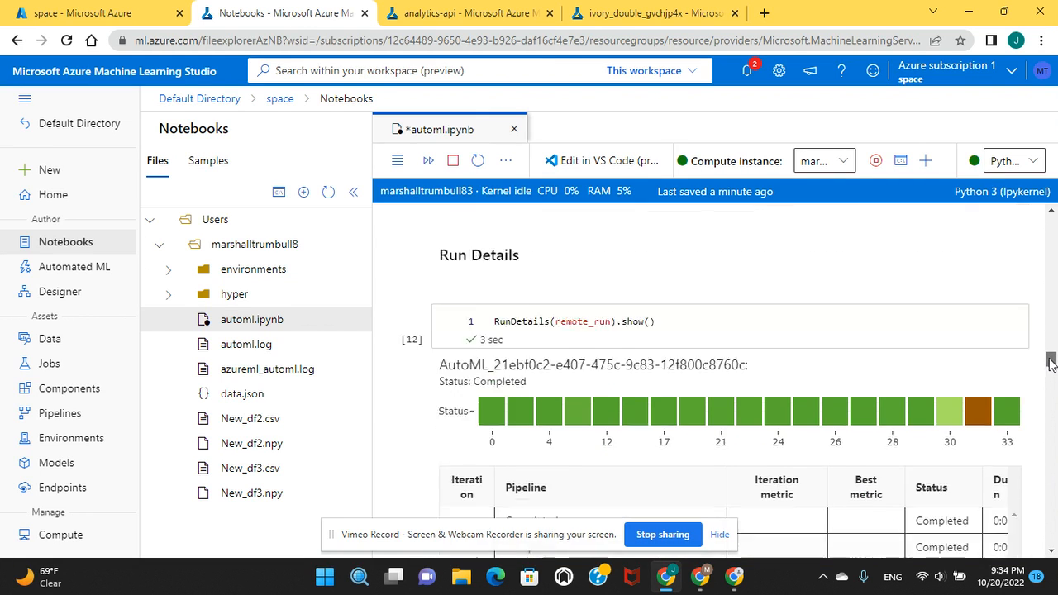
scroll(down, 3)
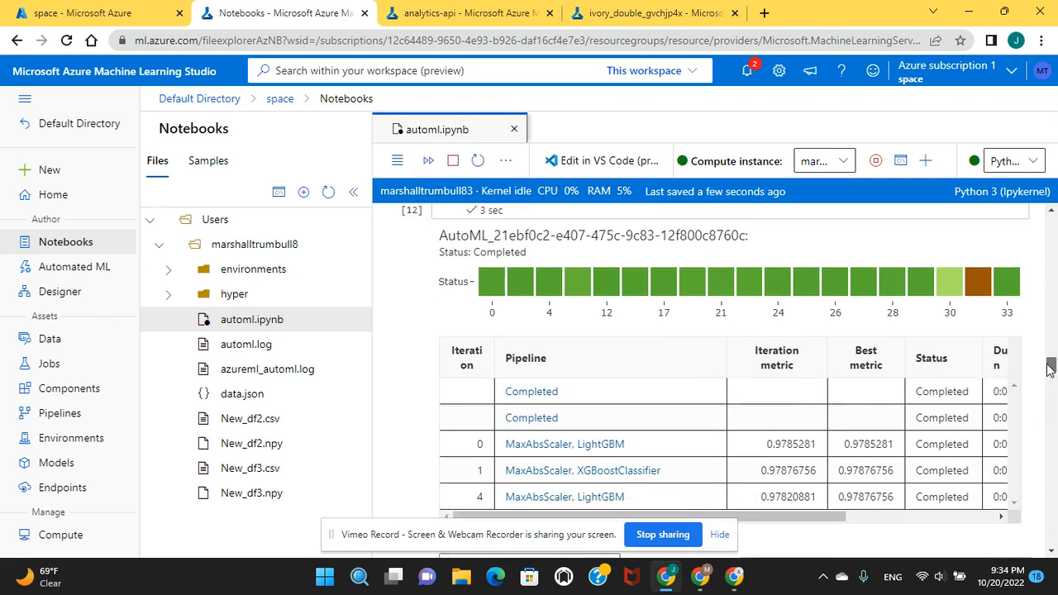
scroll(down, 3)
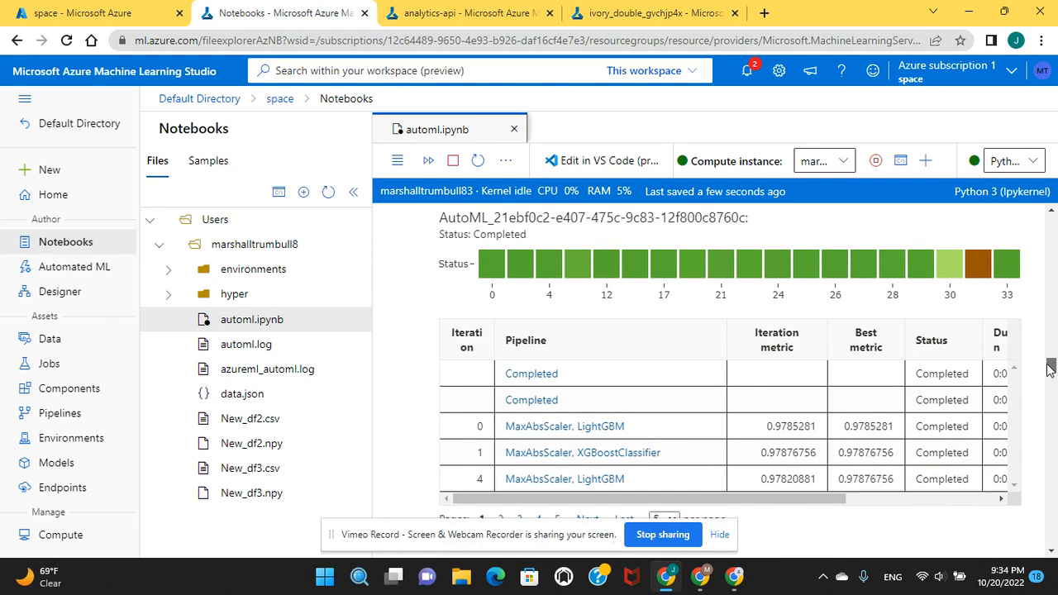
scroll(down, 3)
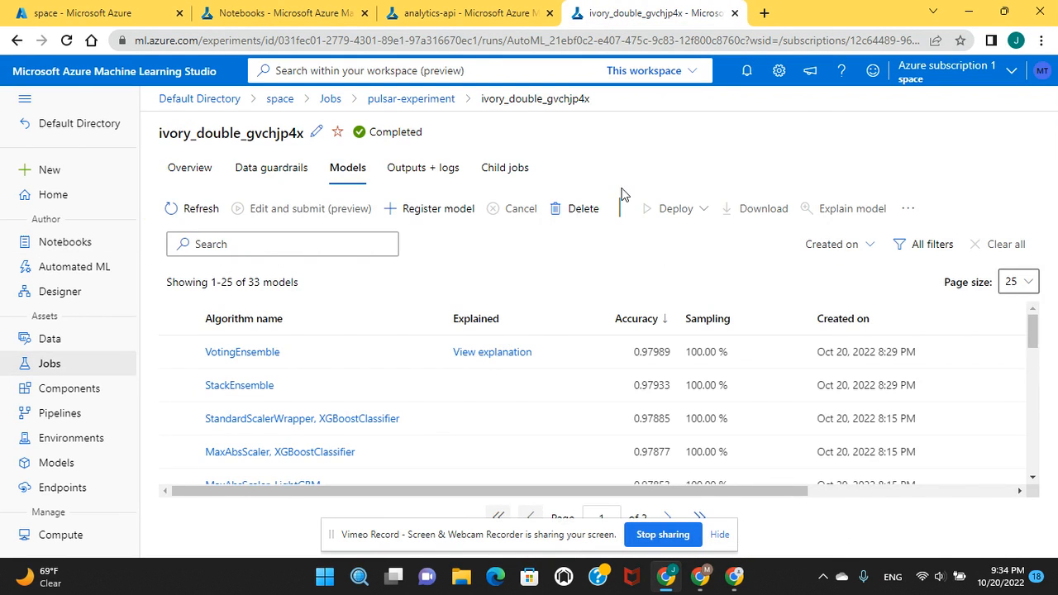
mouse_move(410, 100)
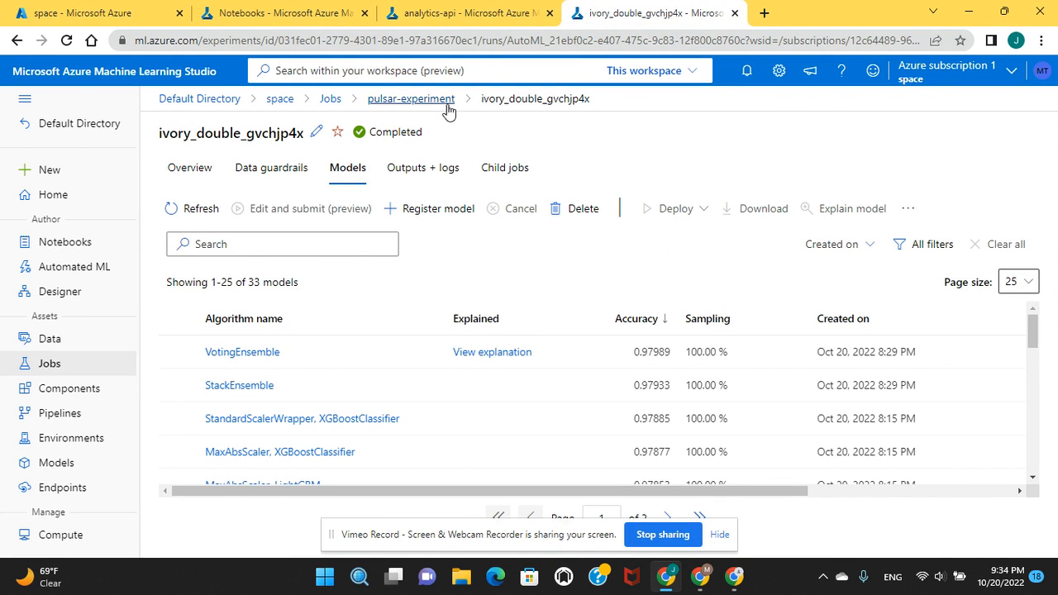
mouse_move(409, 99)
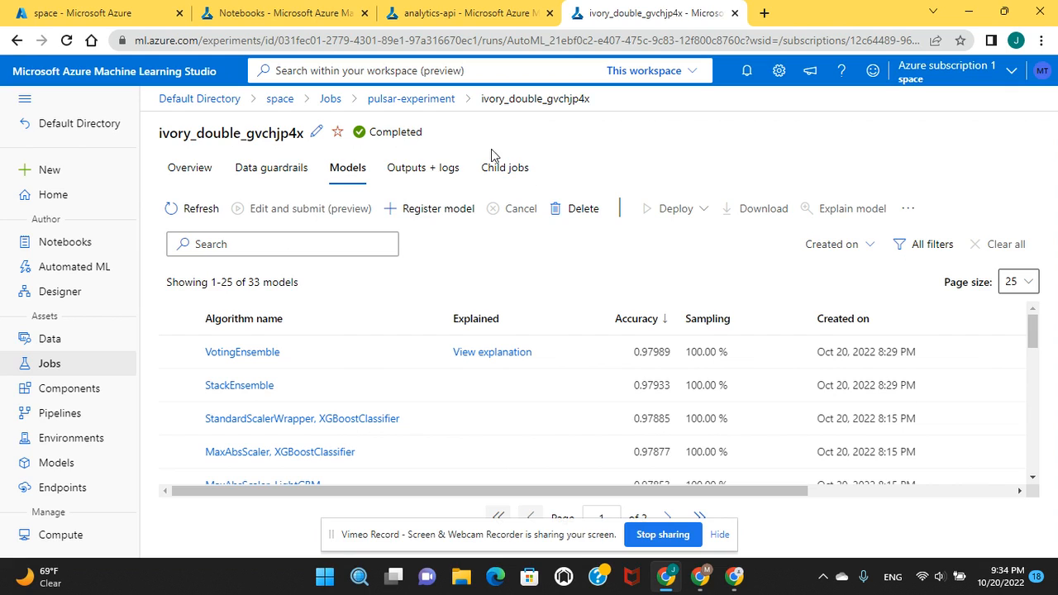
mouse_move(519, 122)
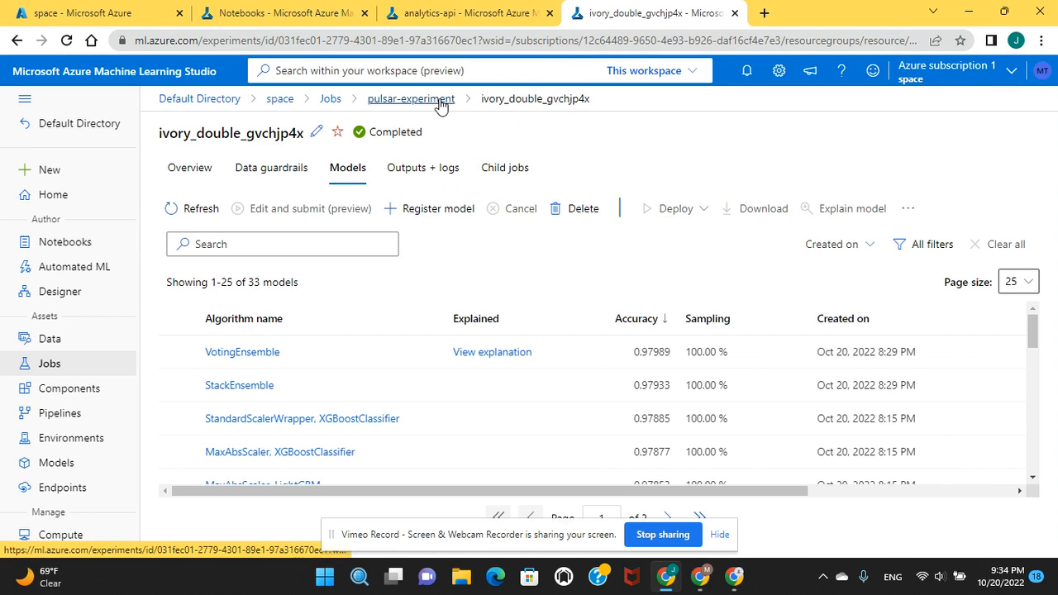
click(331, 99)
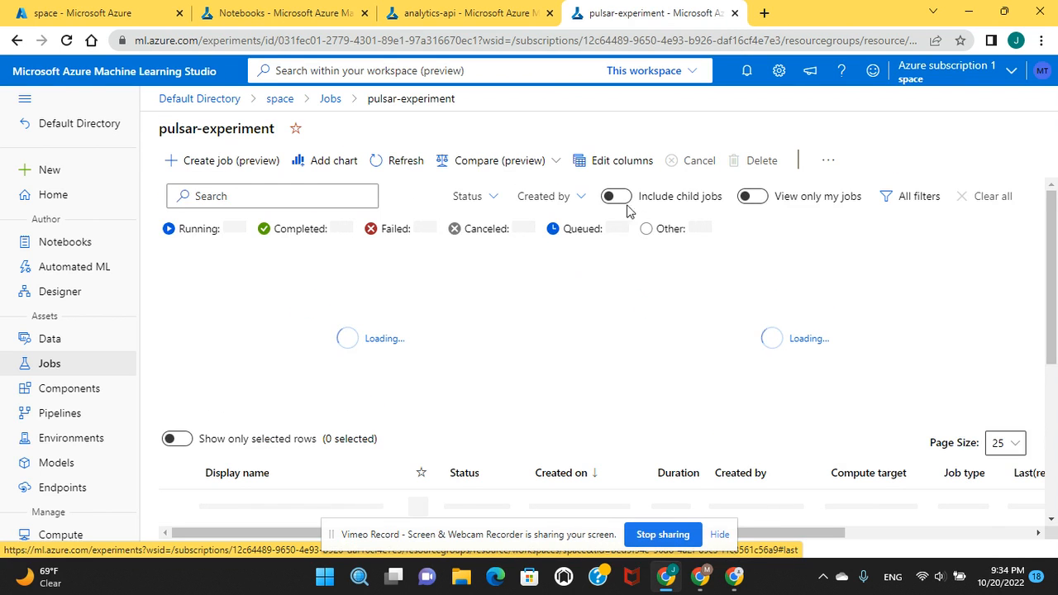
mouse_move(625, 289)
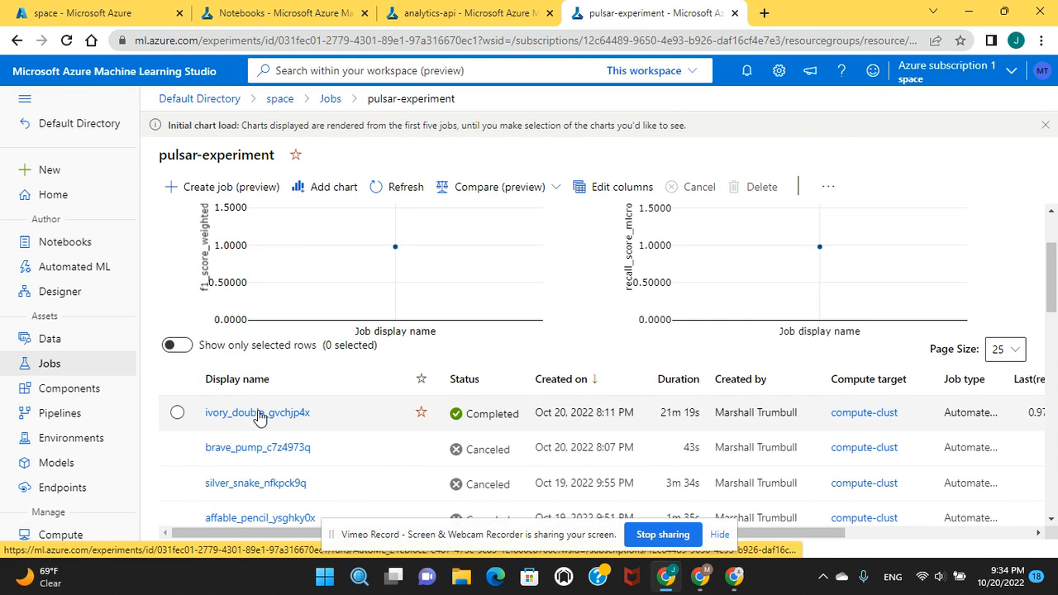
click(258, 413)
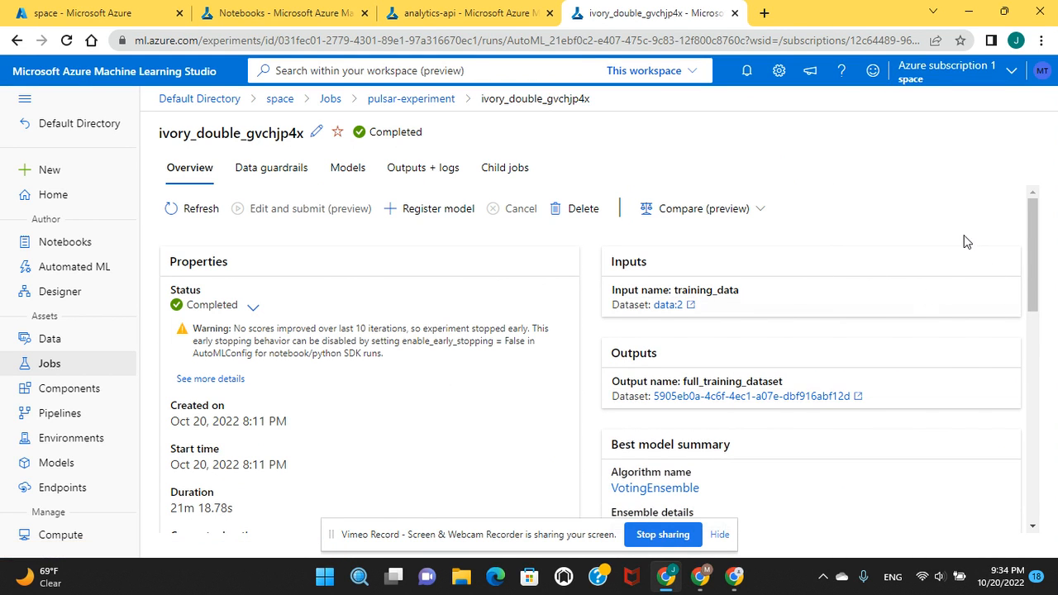
click(504, 169)
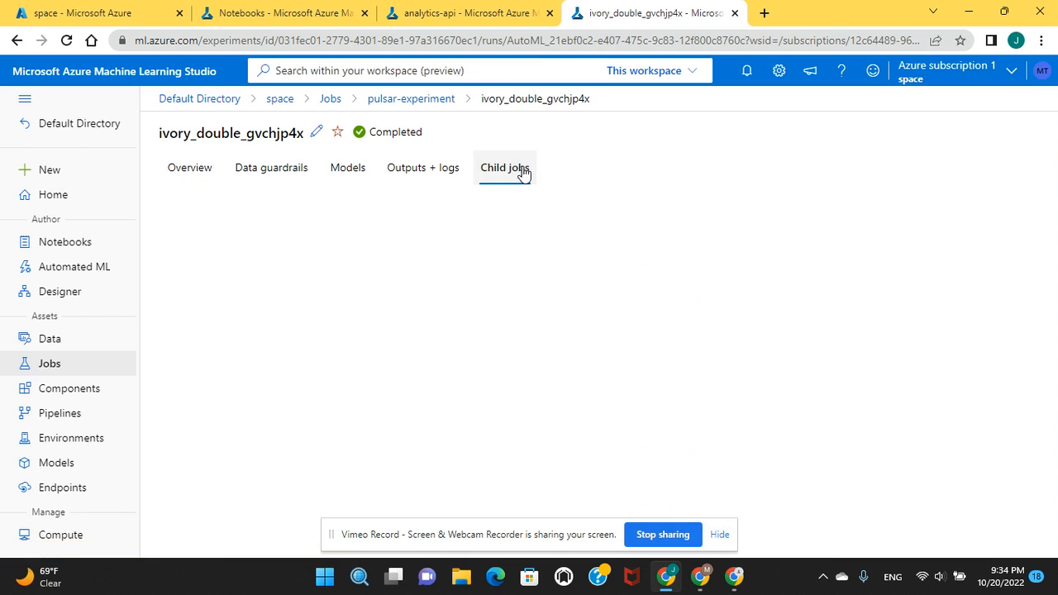
click(504, 168)
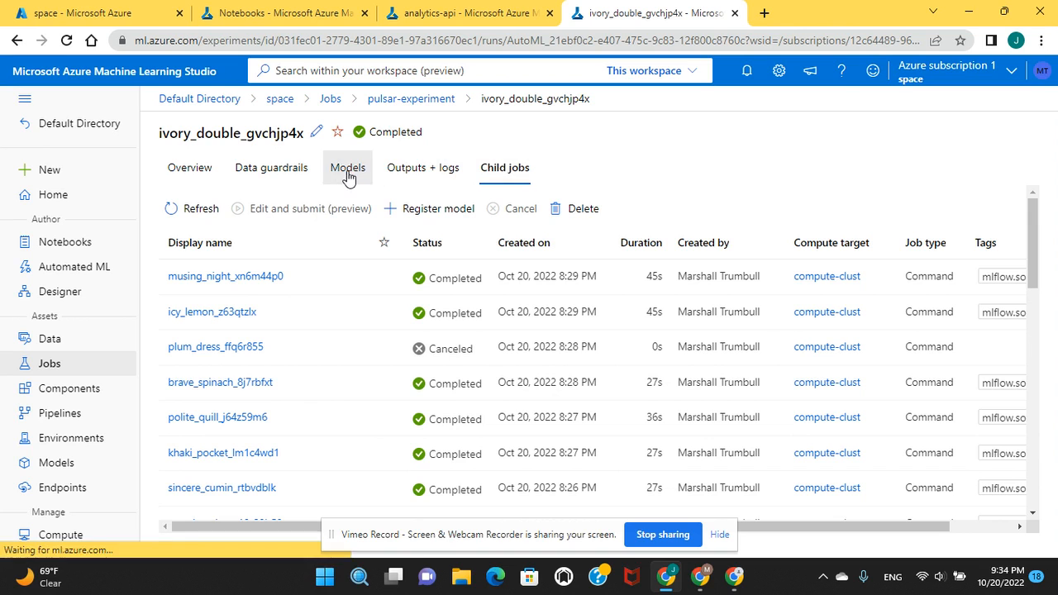
click(347, 167)
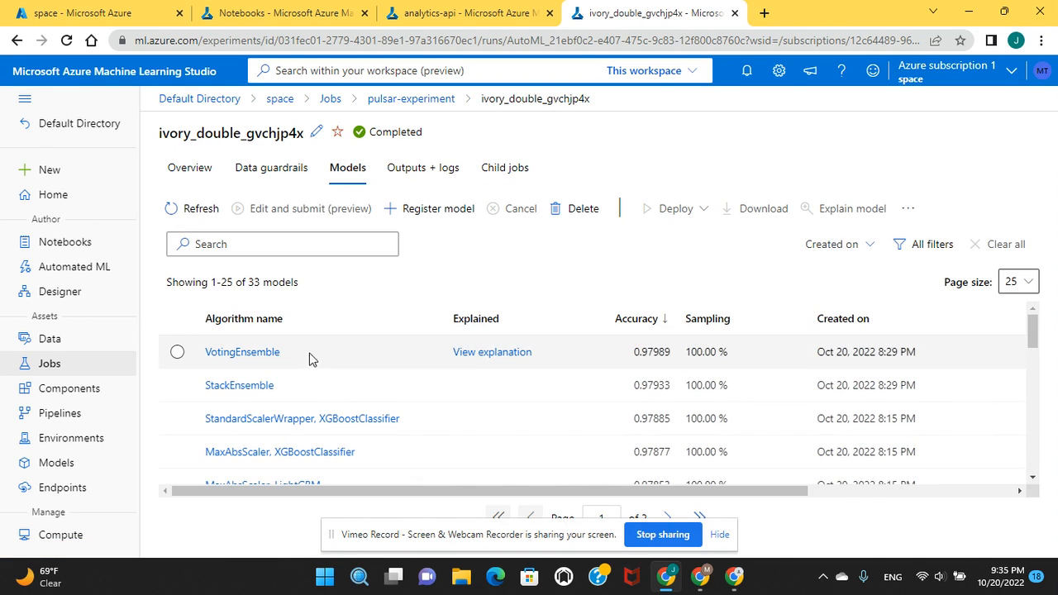
mouse_move(684, 288)
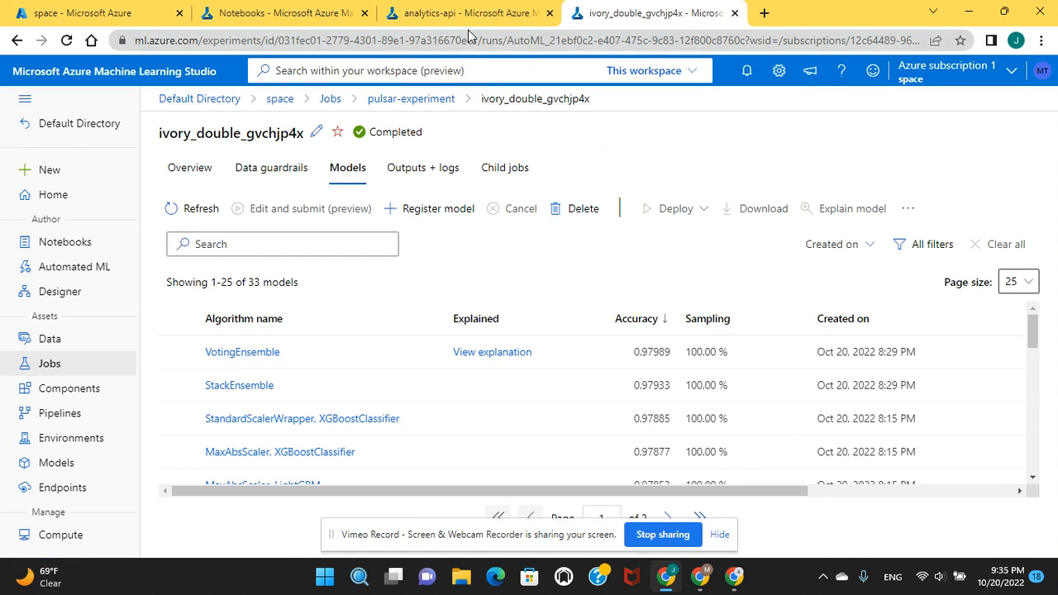
click(469, 14)
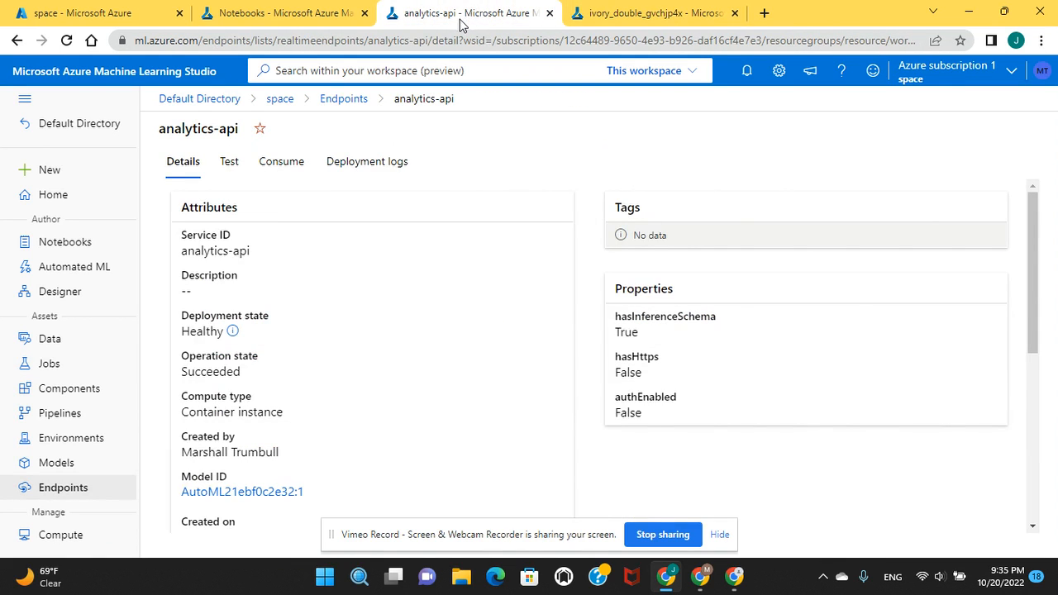
click(281, 13)
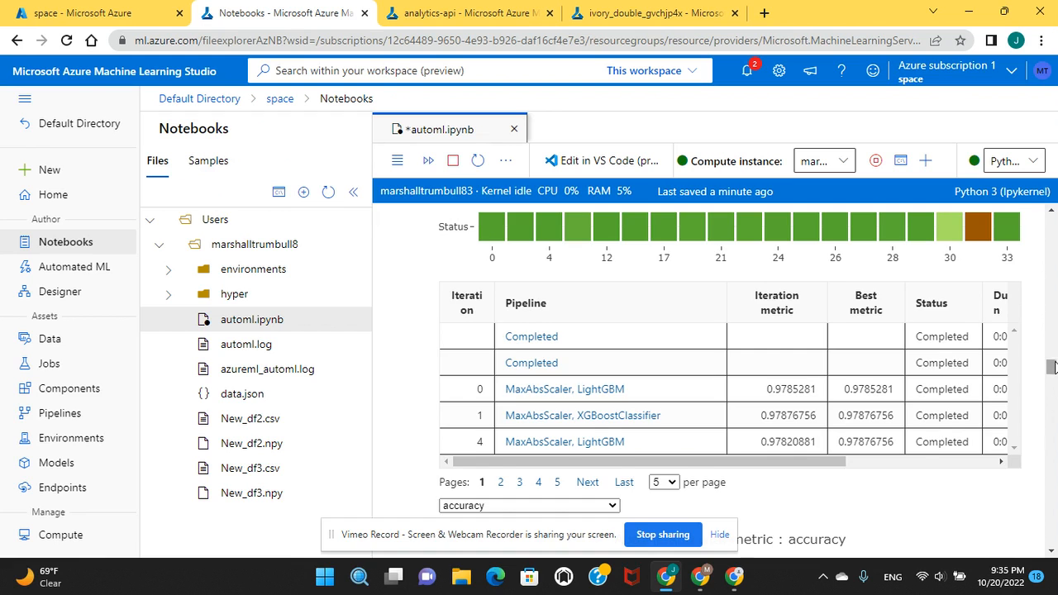
Scroll past the accuracy plot and wait_for_completion output to the Best Model heading.
scroll(down, 3)
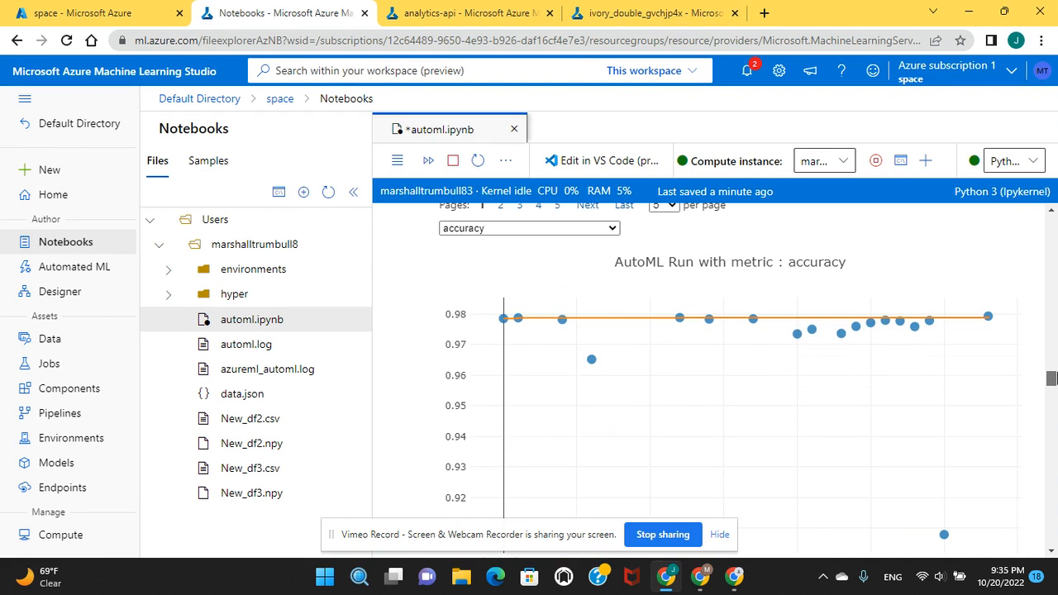
scroll(down, 3)
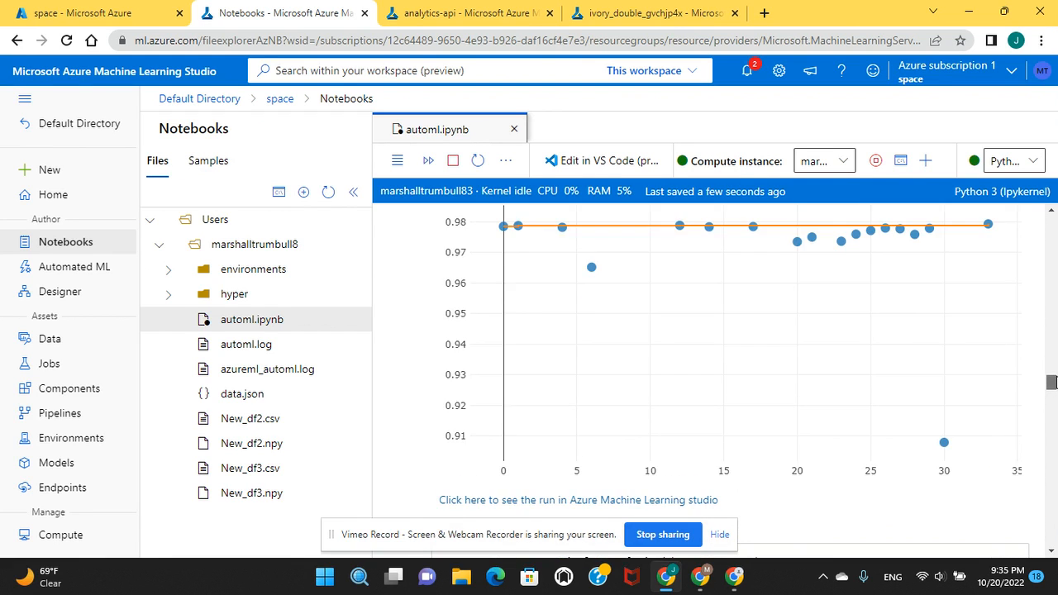
scroll(down, 3)
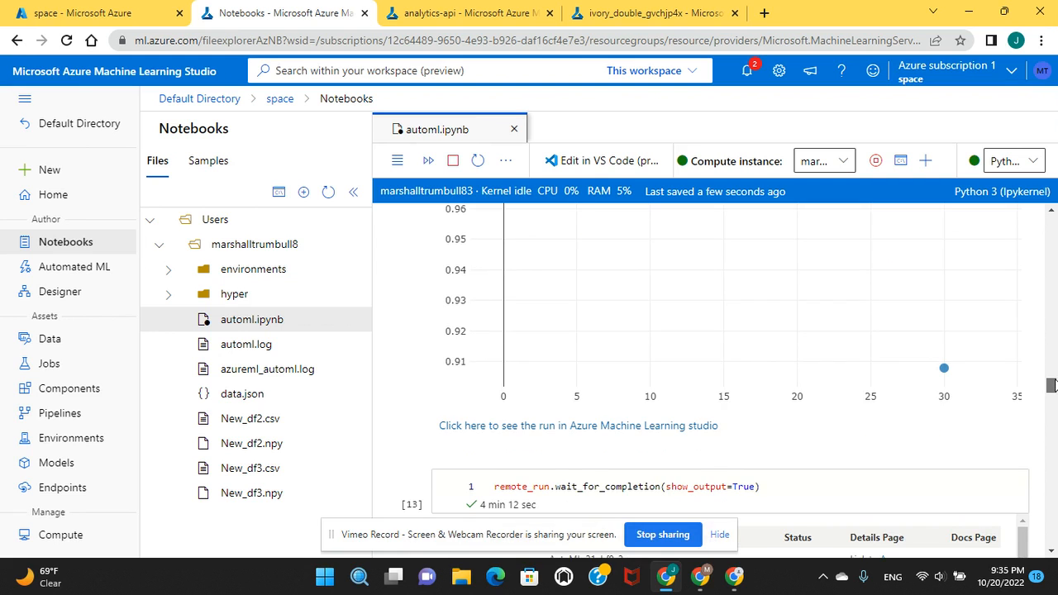
scroll(down, 3)
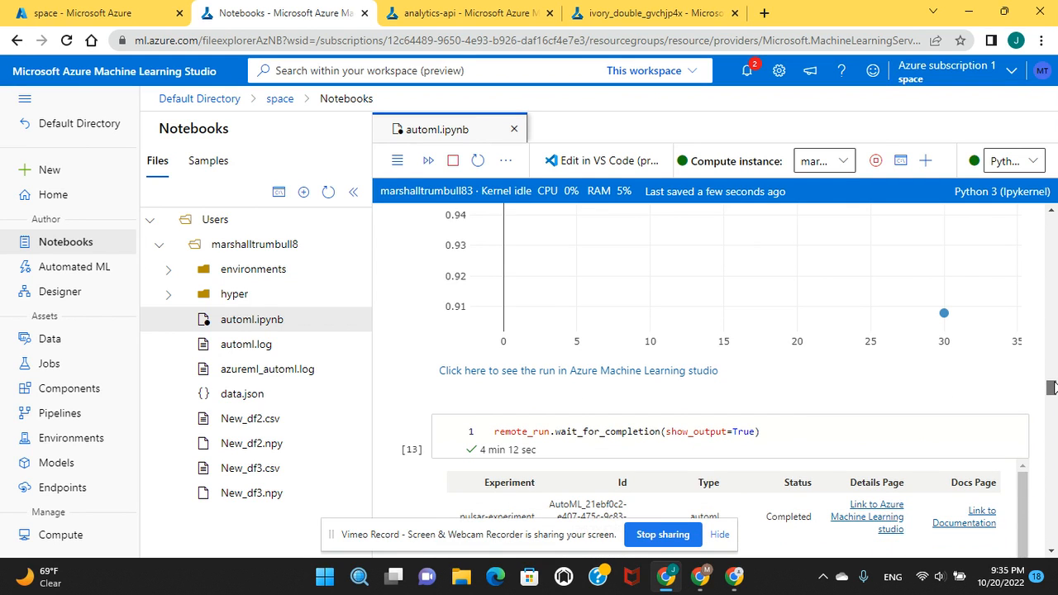
scroll(down, 3)
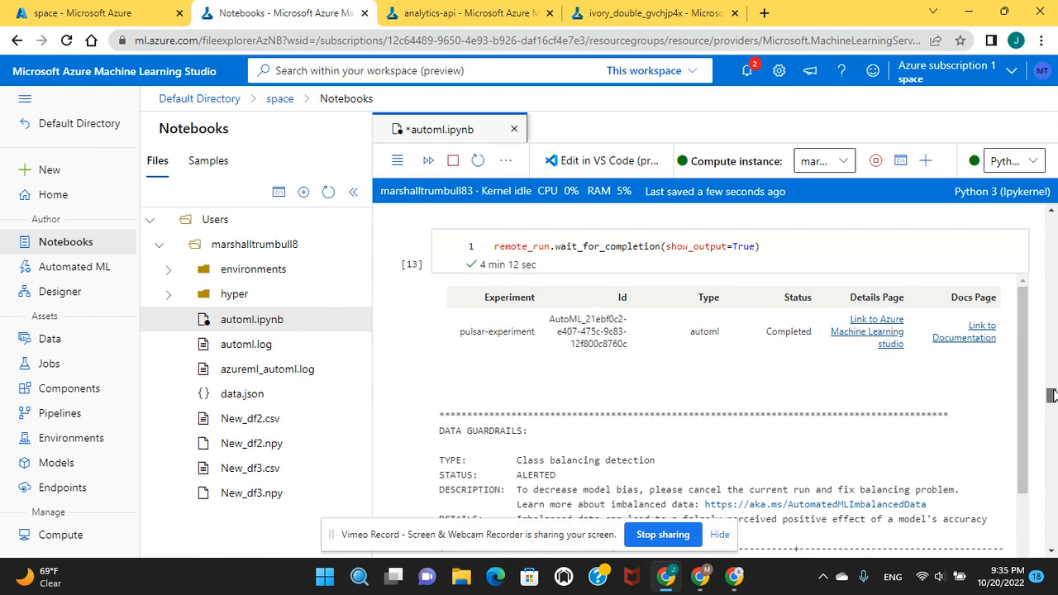
scroll(down, 3)
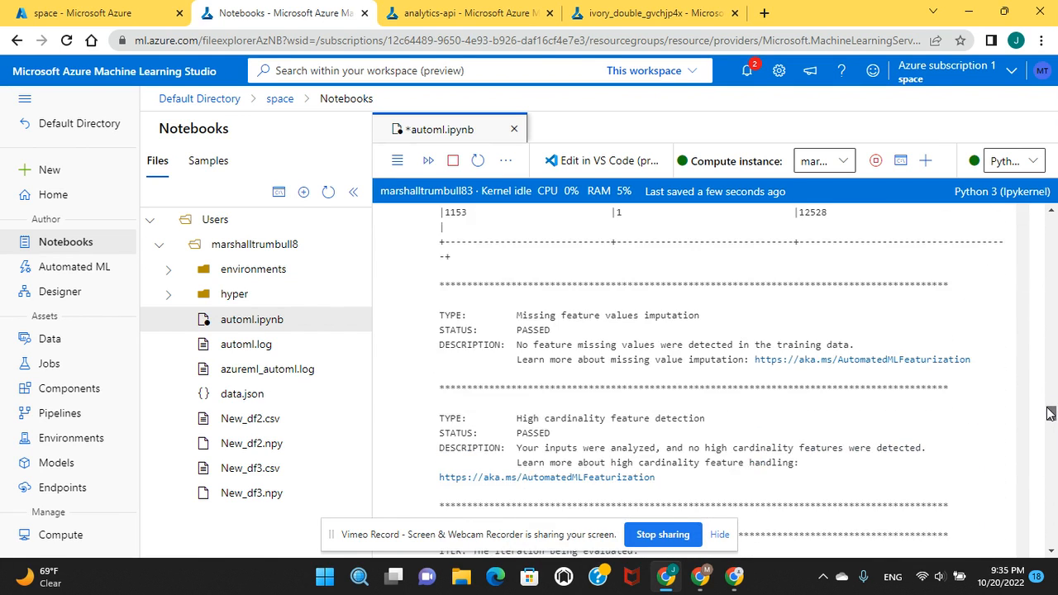
scroll(down, 3)
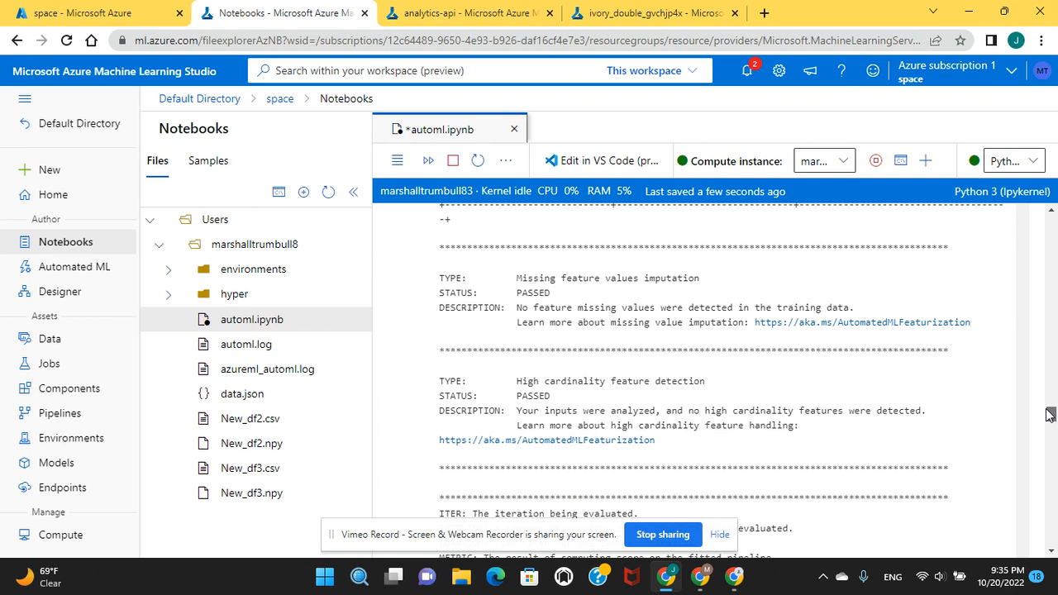
scroll(down, 3)
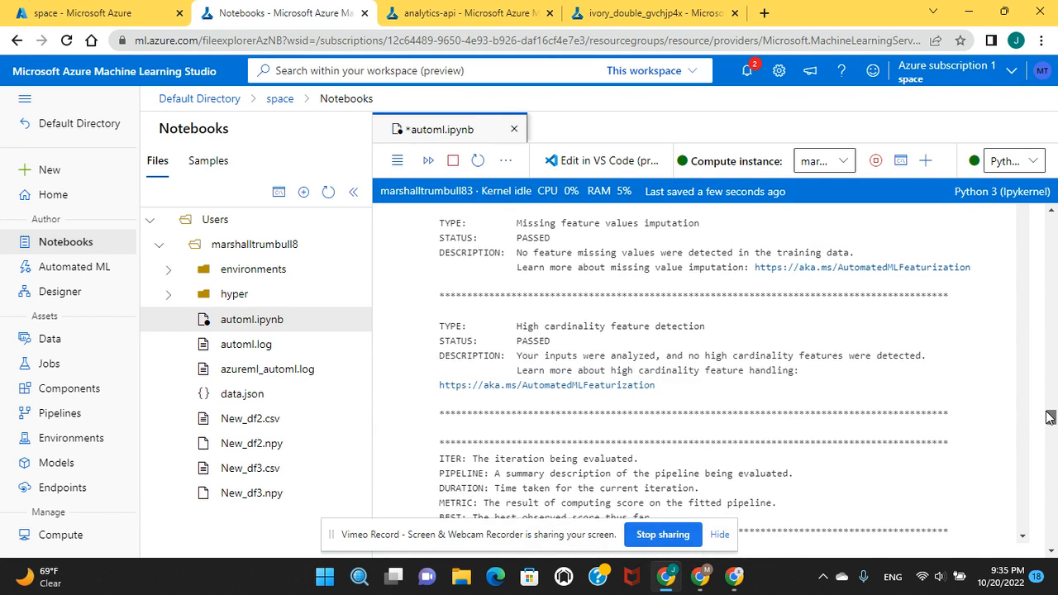
scroll(down, 3)
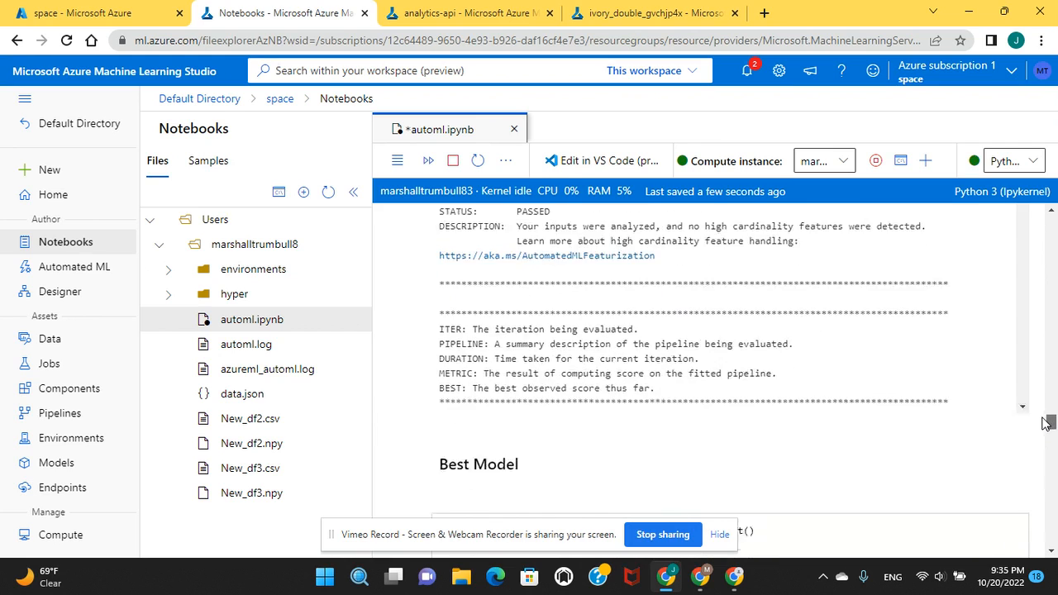
scroll(down, 3)
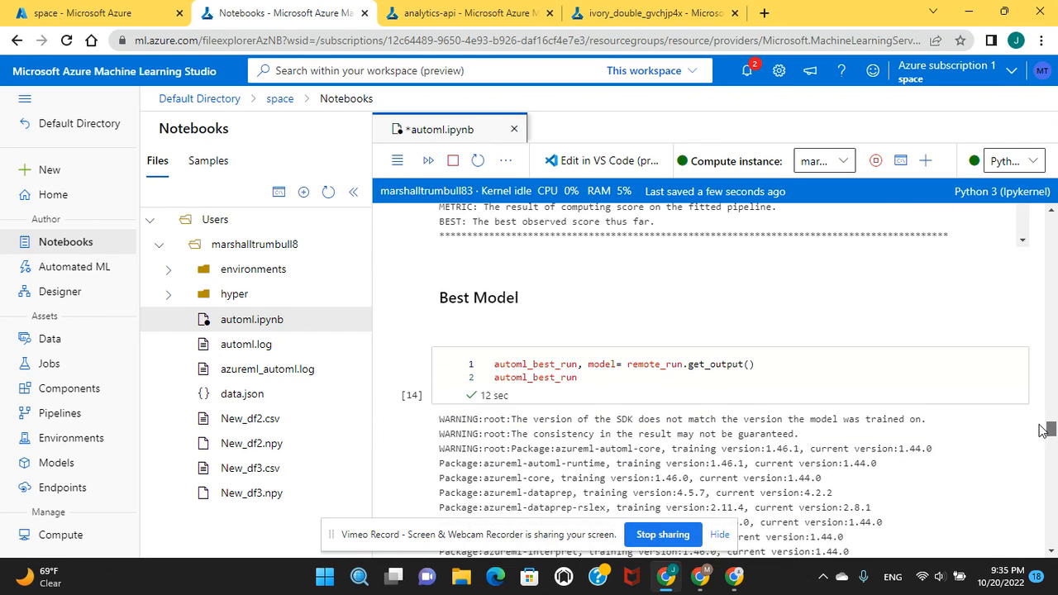
Scroll through get_metrics accuracy 0.9799, the voting ensemble estimator and model name AutoML21ebf0c2e32.
scroll(down, 3)
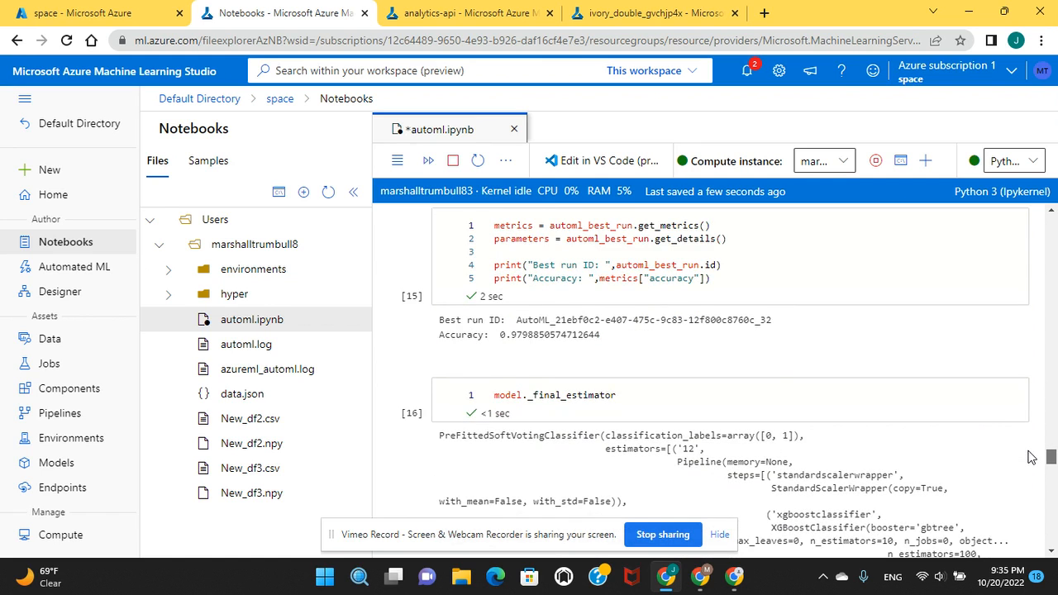
scroll(down, 3)
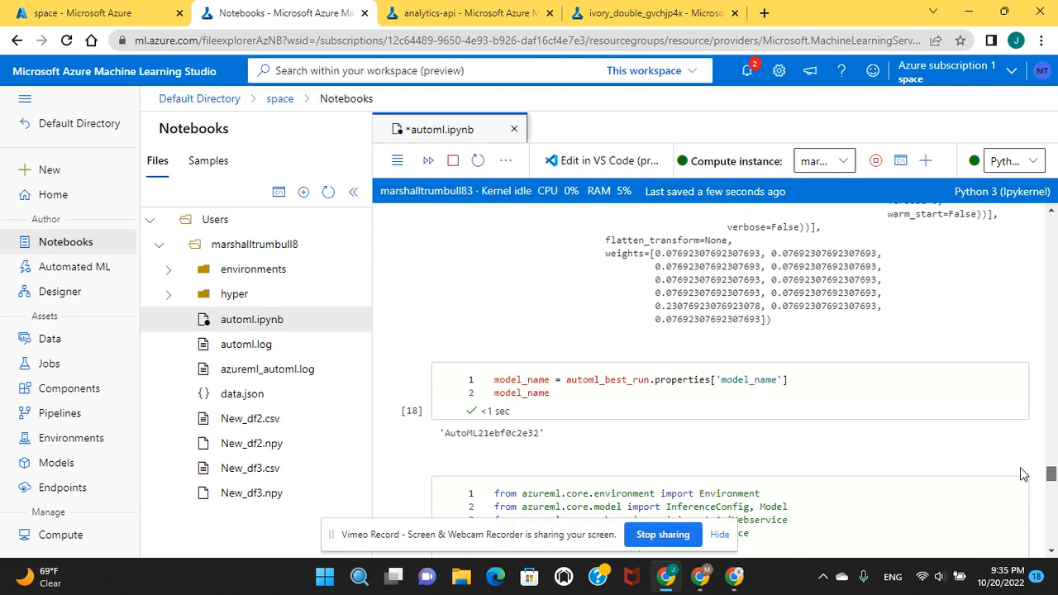
scroll(down, 3)
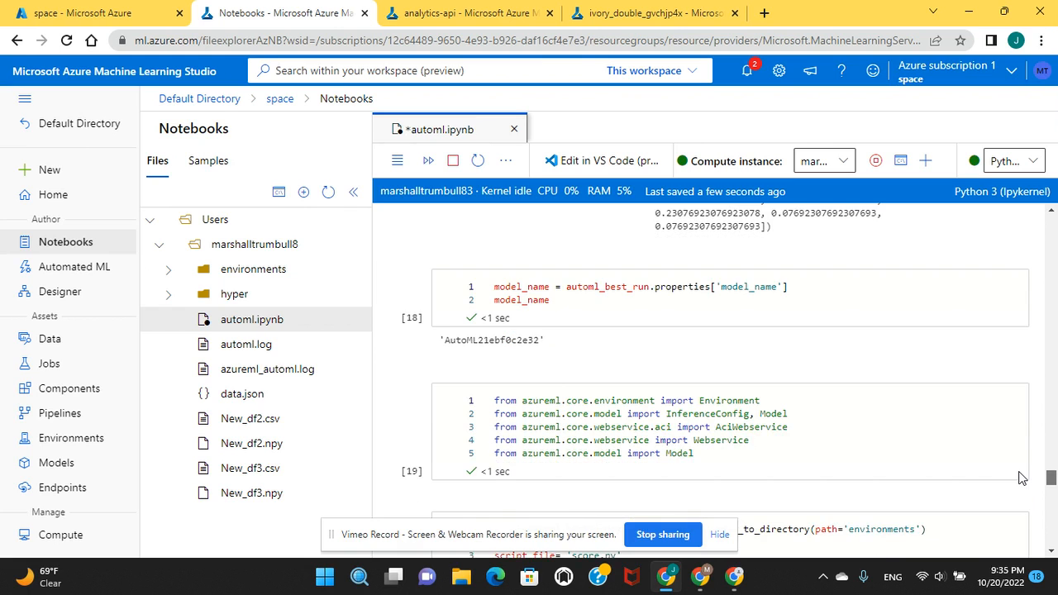
scroll(down, 3)
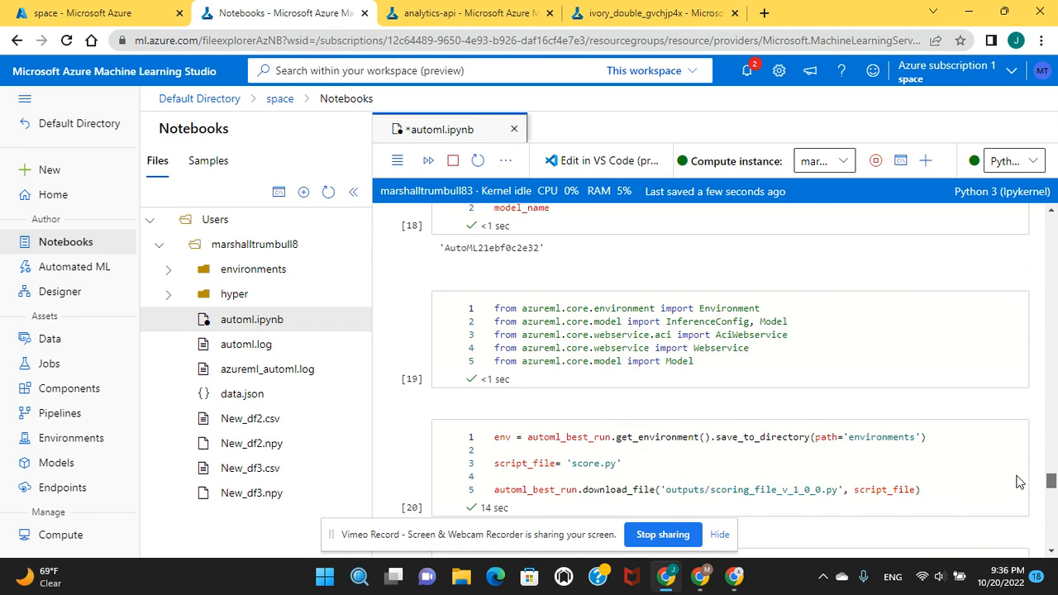
scroll(down, 3)
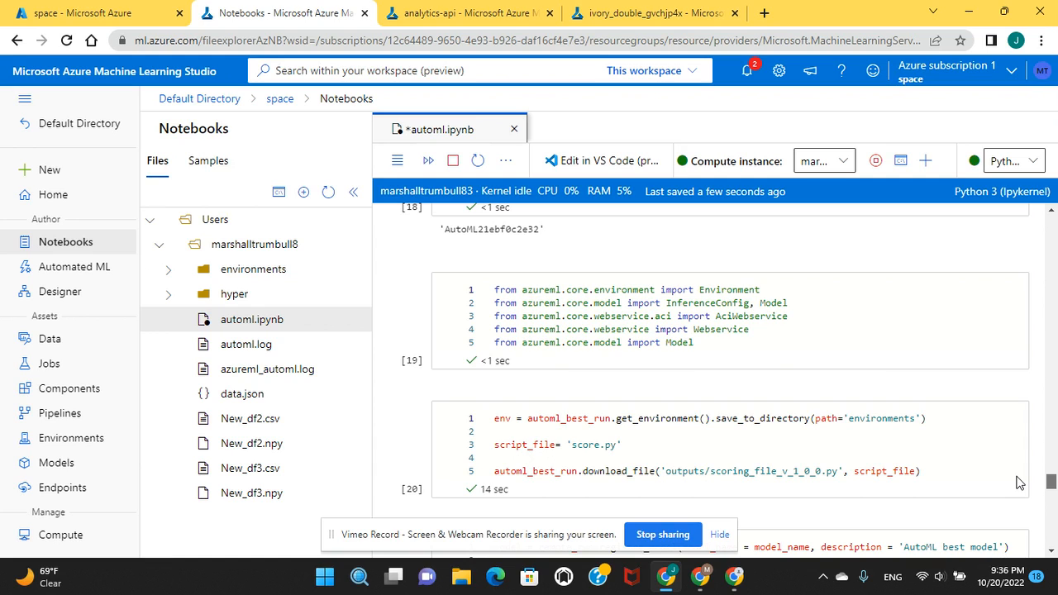
scroll(down, 3)
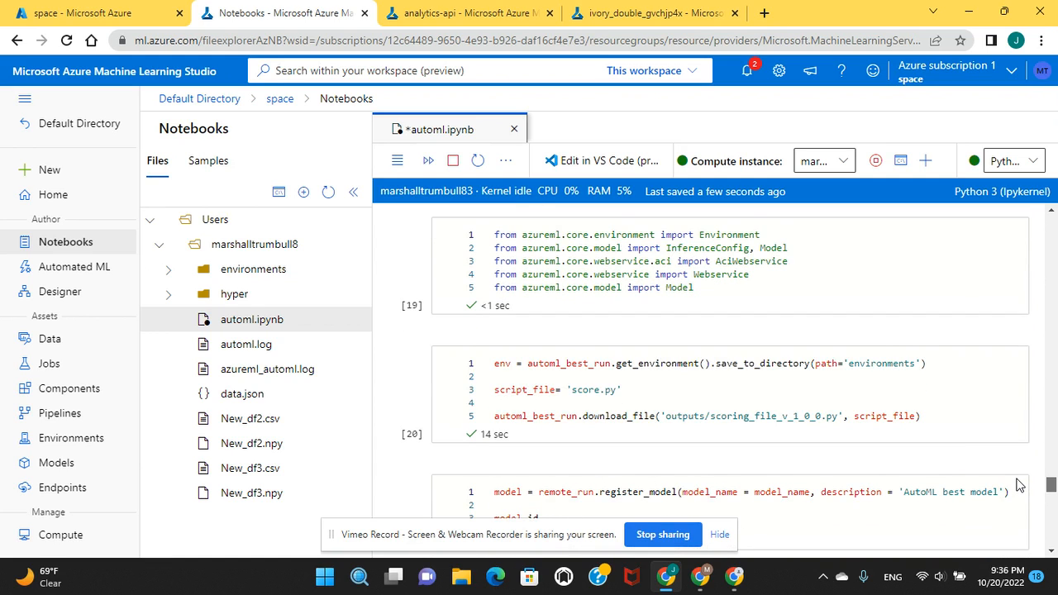
scroll(down, 3)
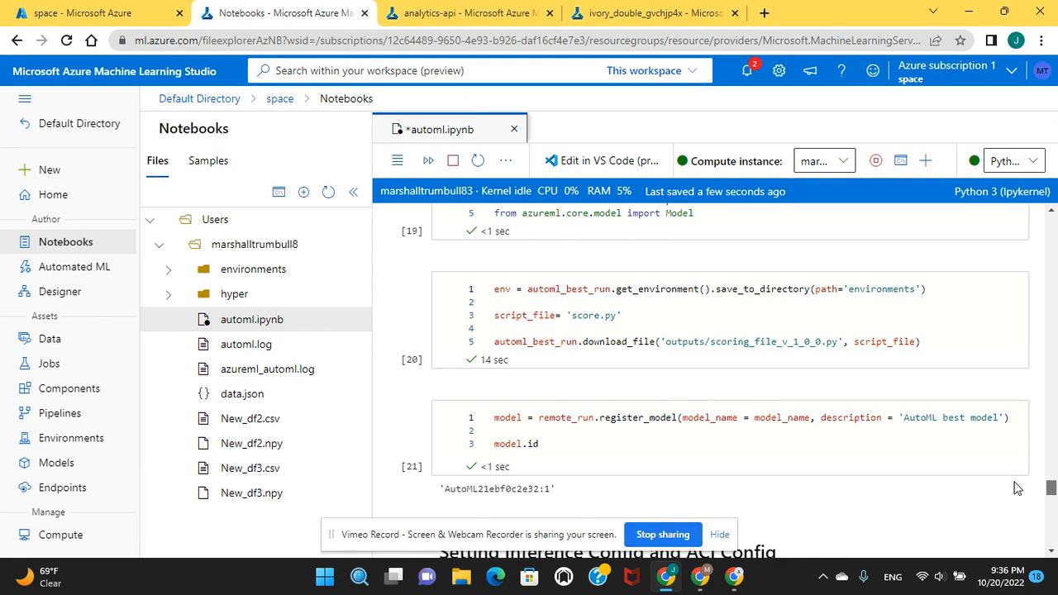
scroll(down, 3)
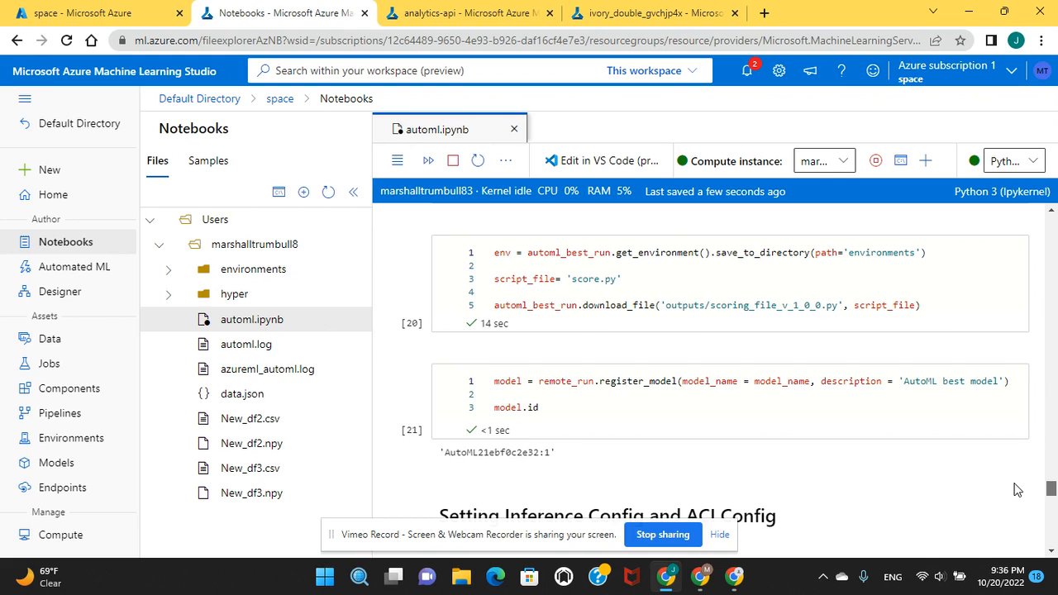
scroll(down, 3)
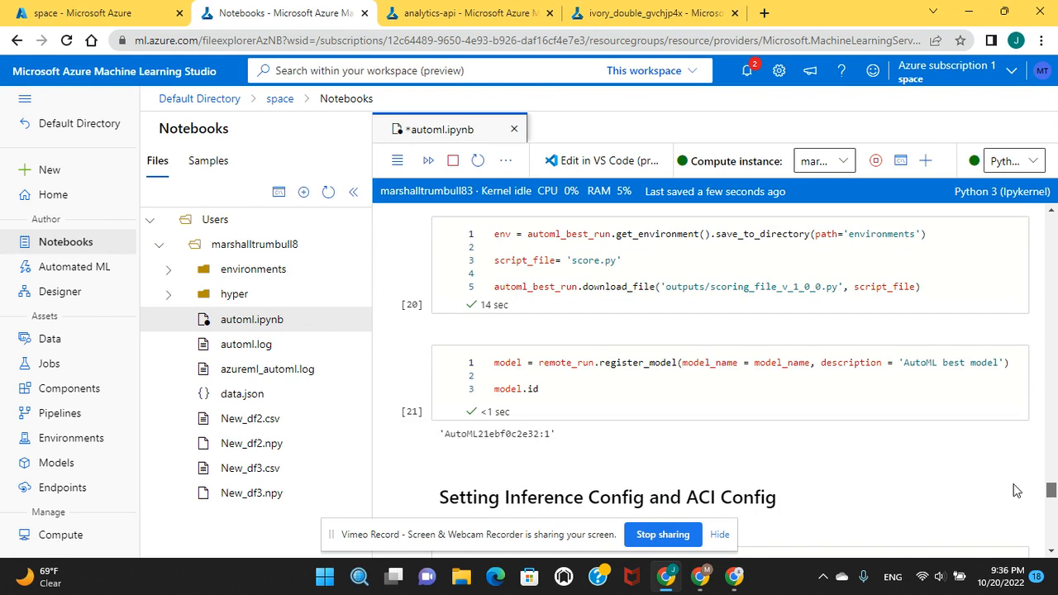
scroll(down, 3)
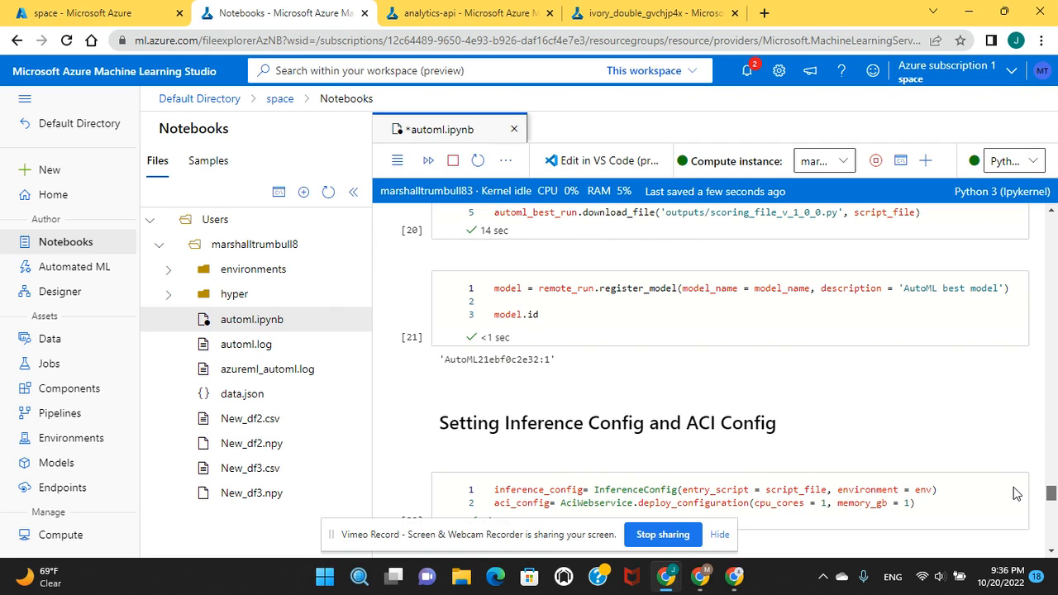
scroll(down, 3)
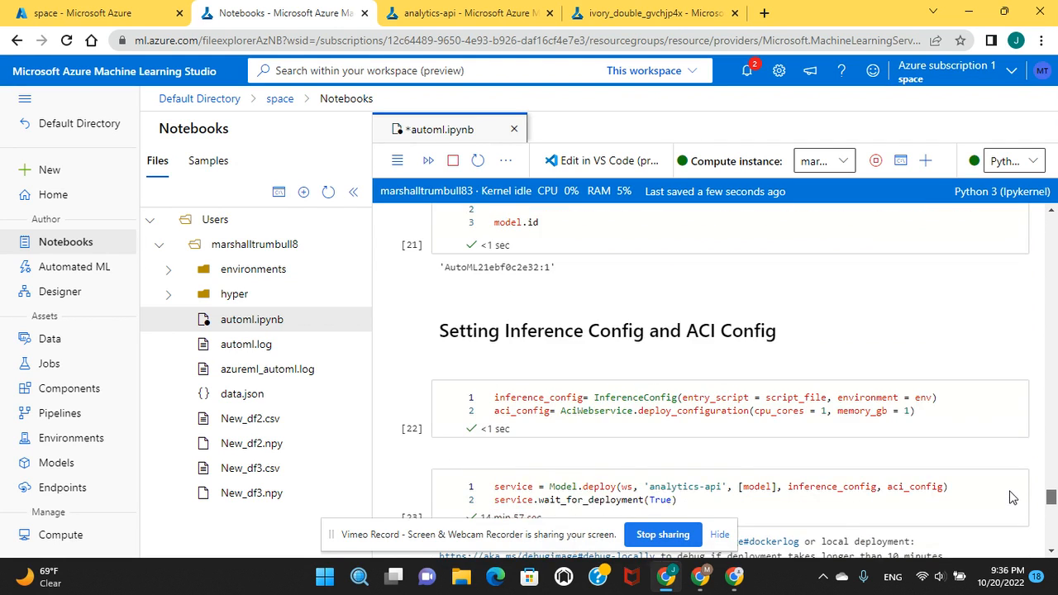
scroll(down, 3)
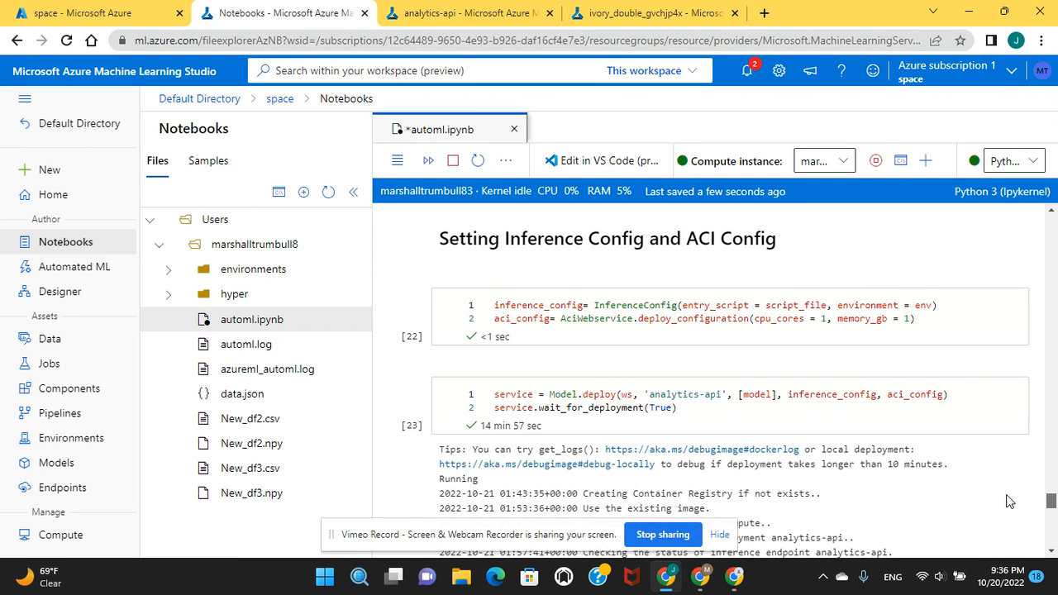
scroll(down, 3)
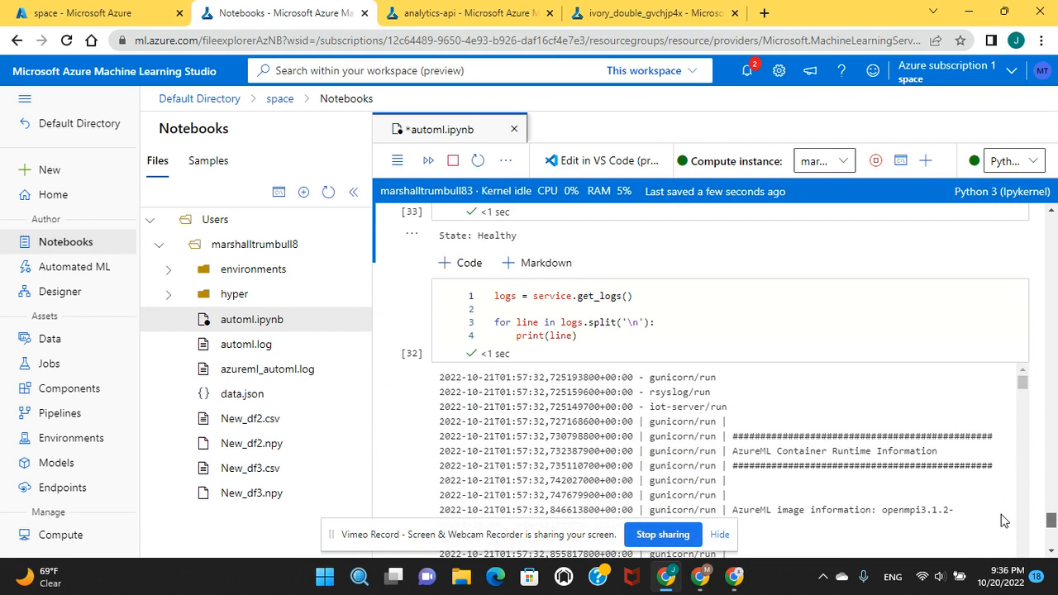
scroll(down, 3)
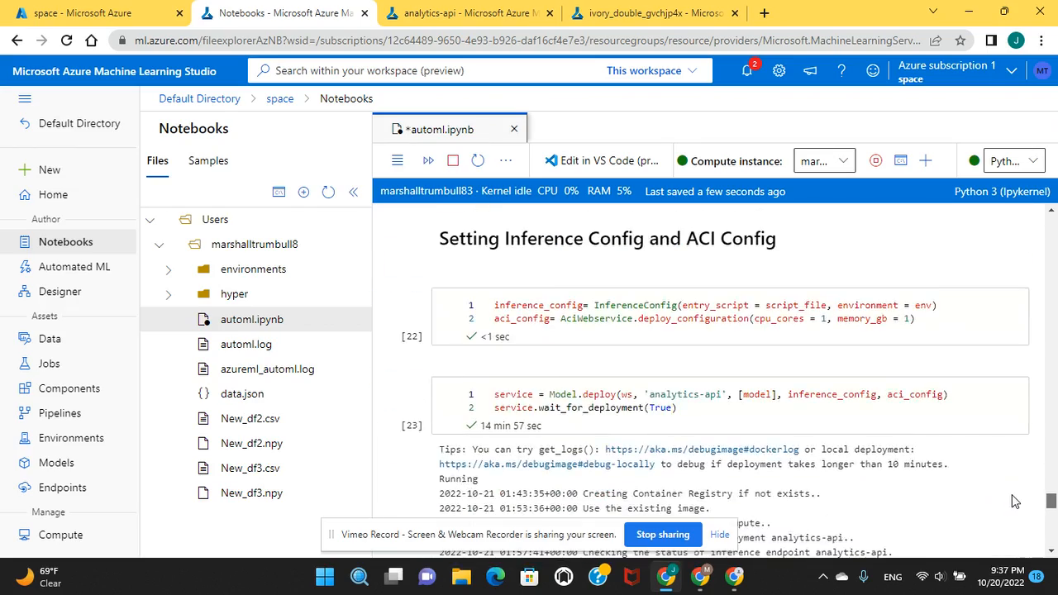
scroll(down, 3)
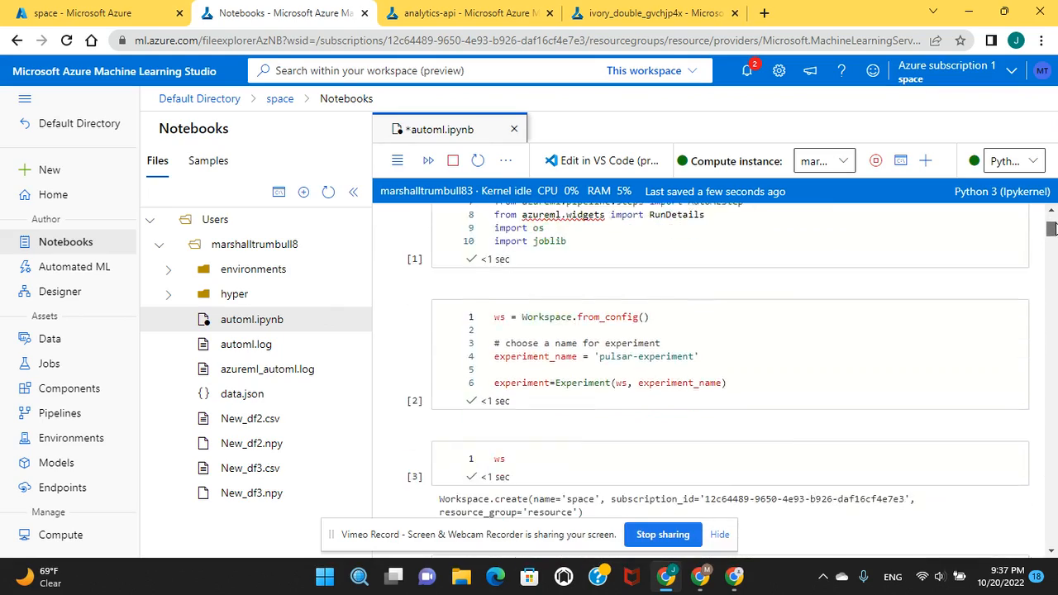
scroll(down, 3)
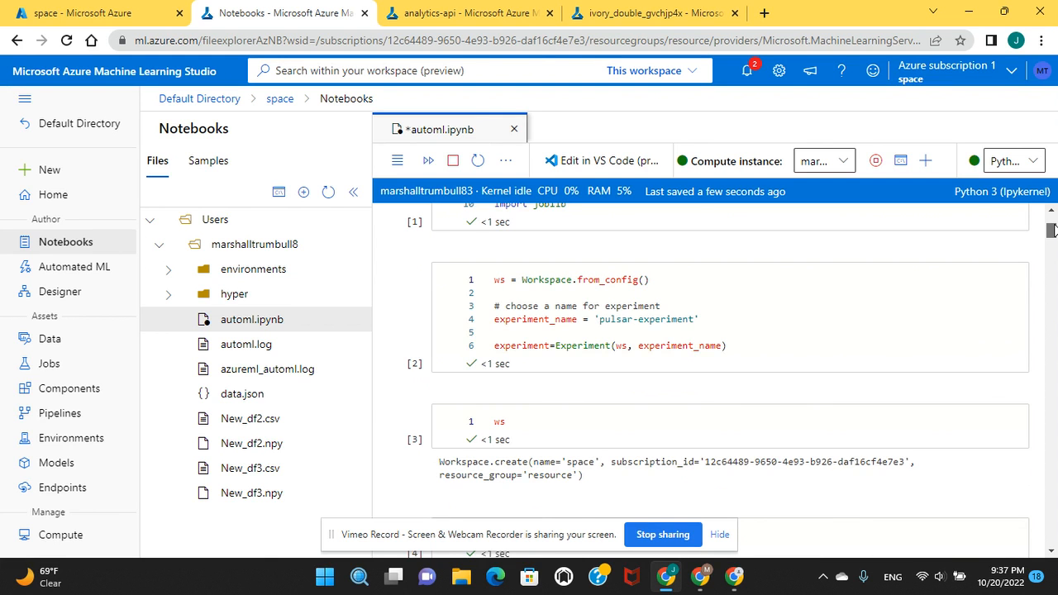
scroll(down, 3)
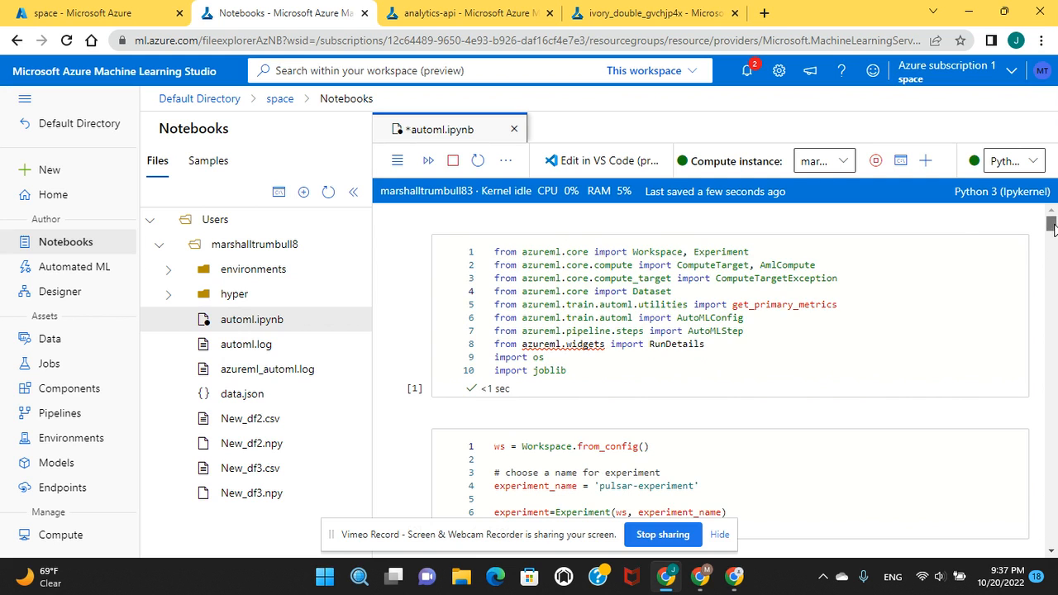
scroll(down, 3)
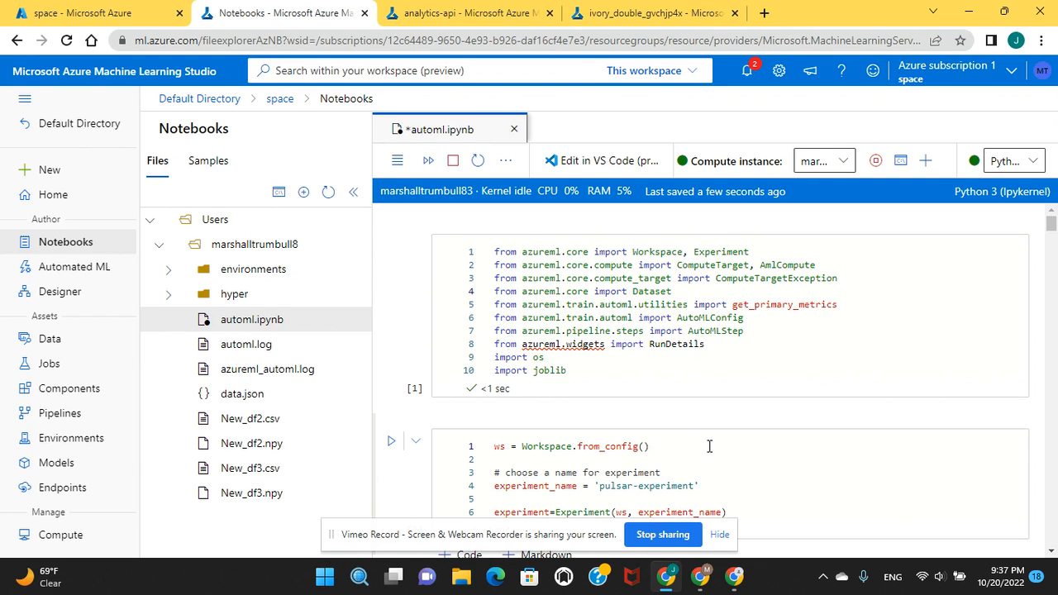
mouse_move(708, 449)
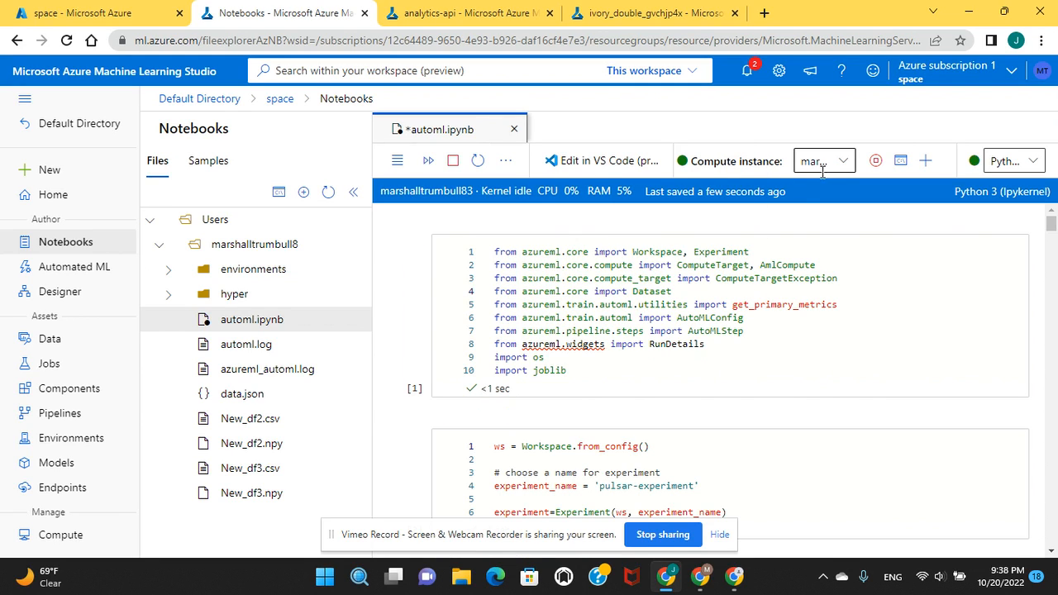
mouse_move(806, 215)
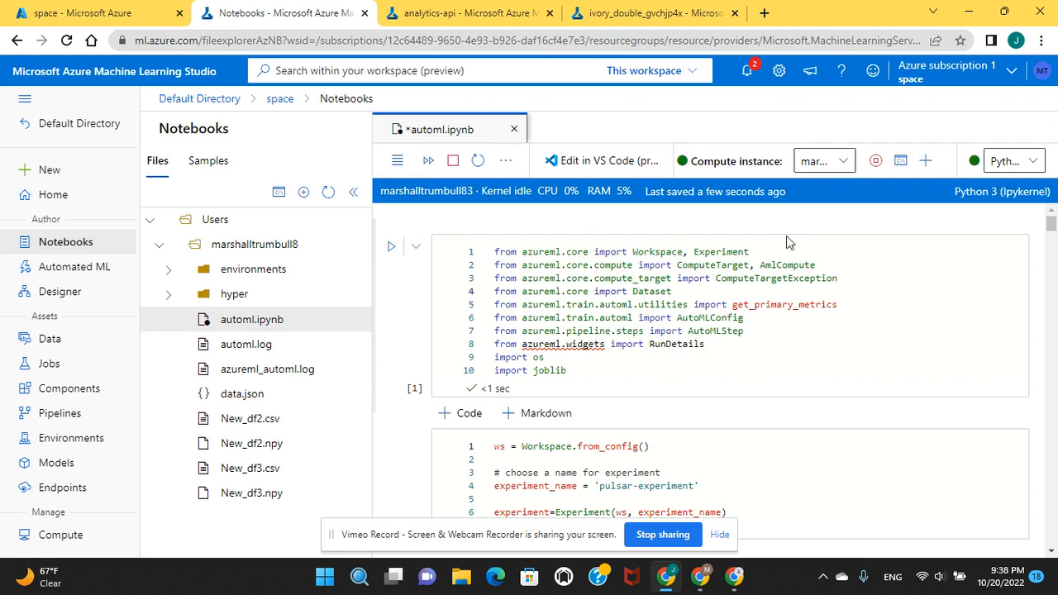
mouse_move(701, 416)
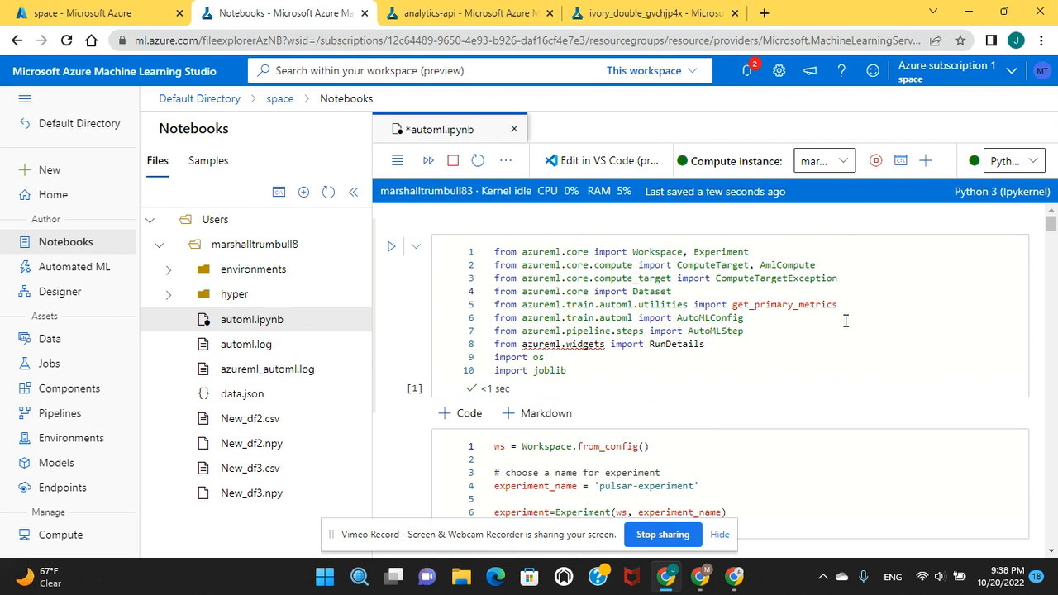
click(841, 161)
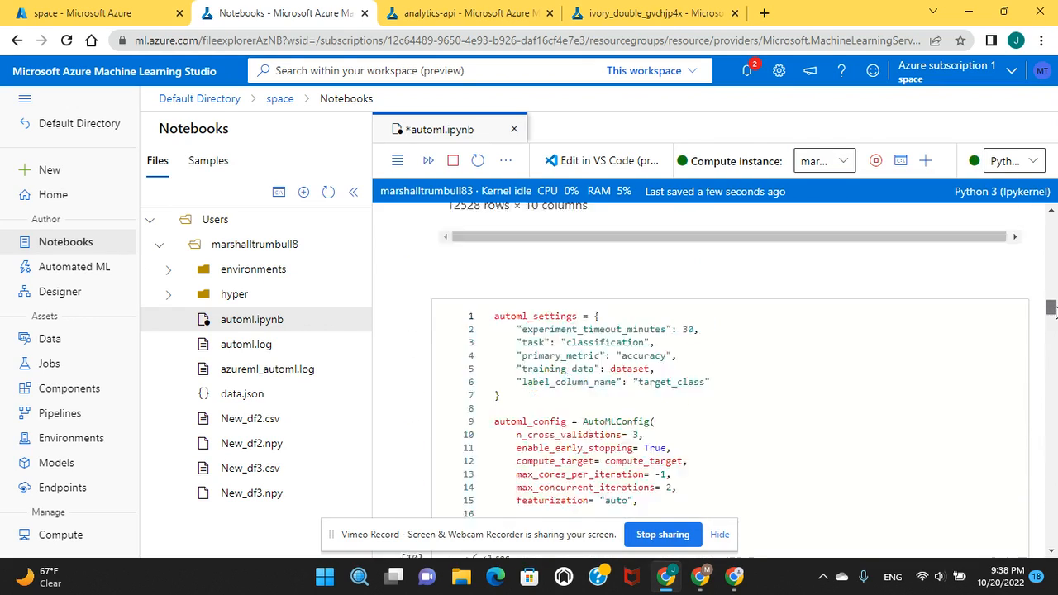
scroll(down, 3)
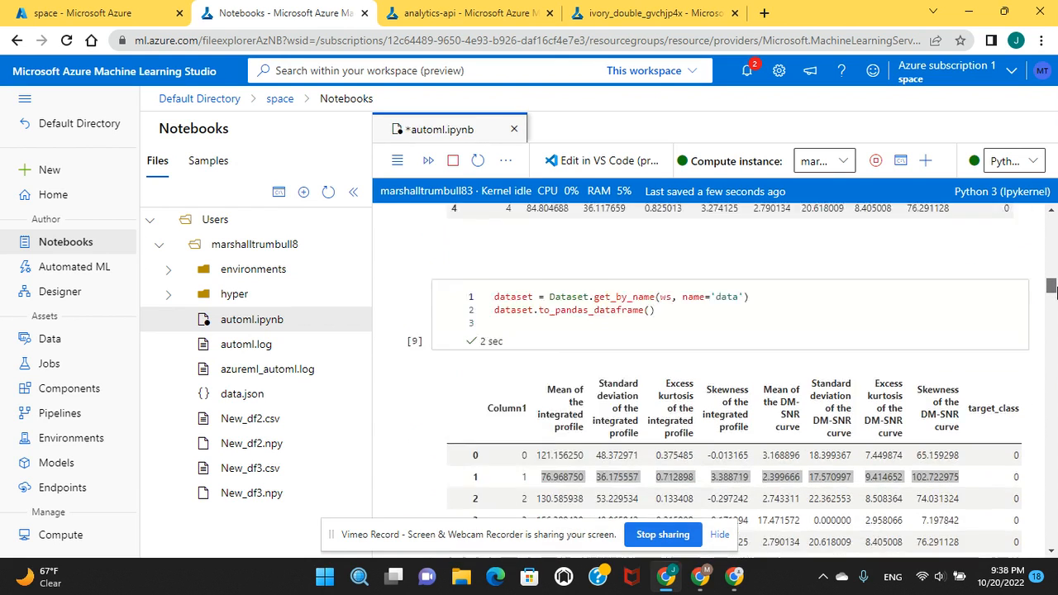
scroll(down, 3)
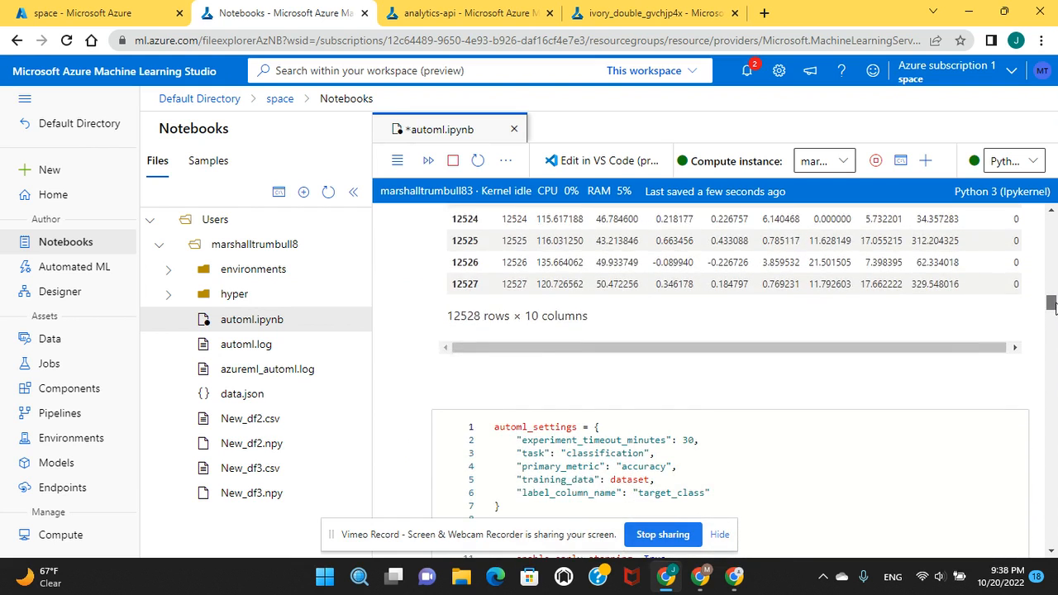
scroll(down, 3)
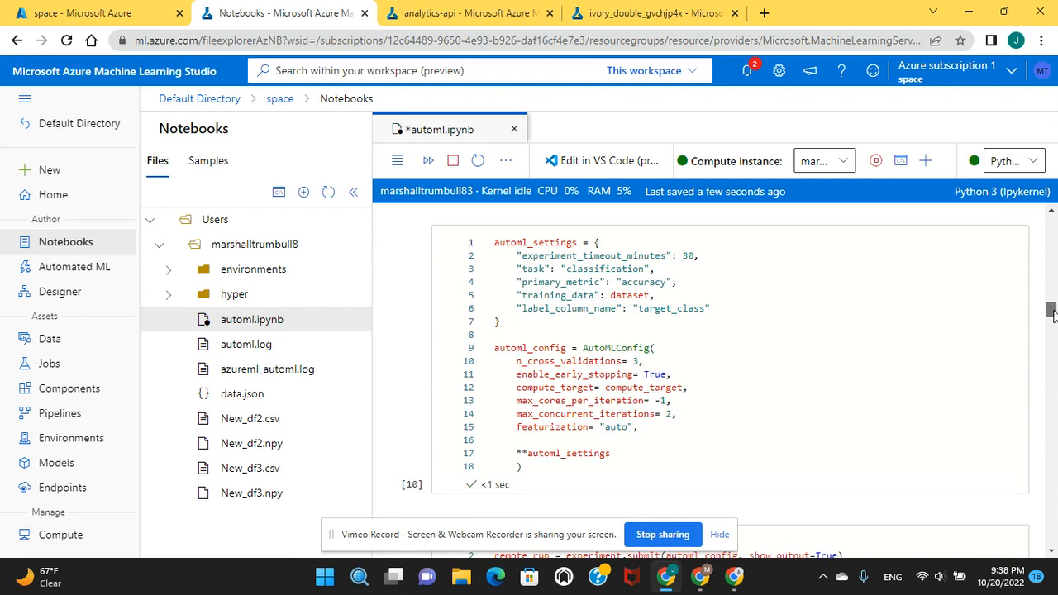
scroll(down, 3)
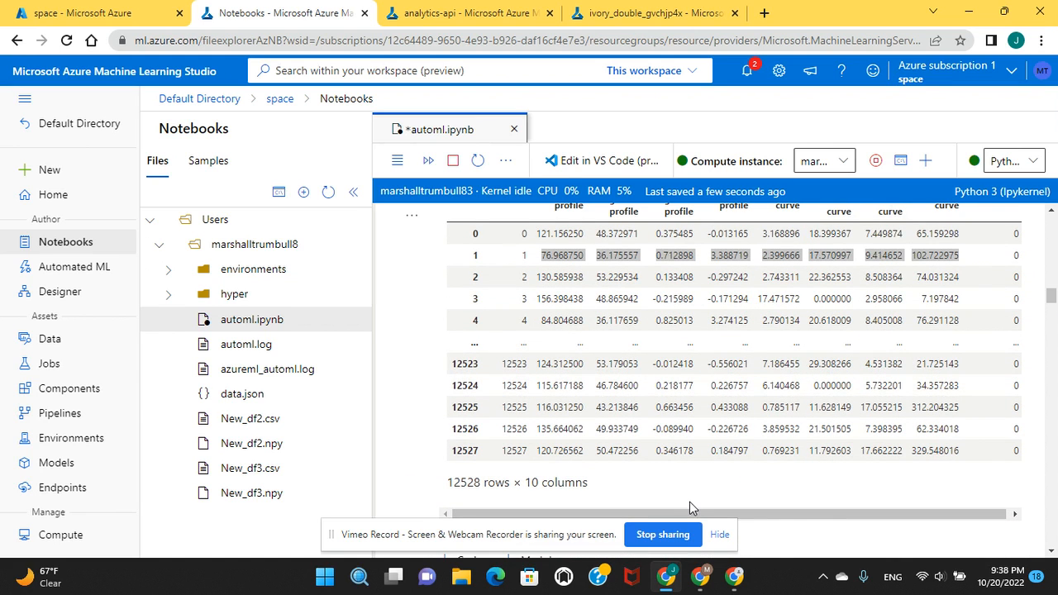
mouse_move(671, 491)
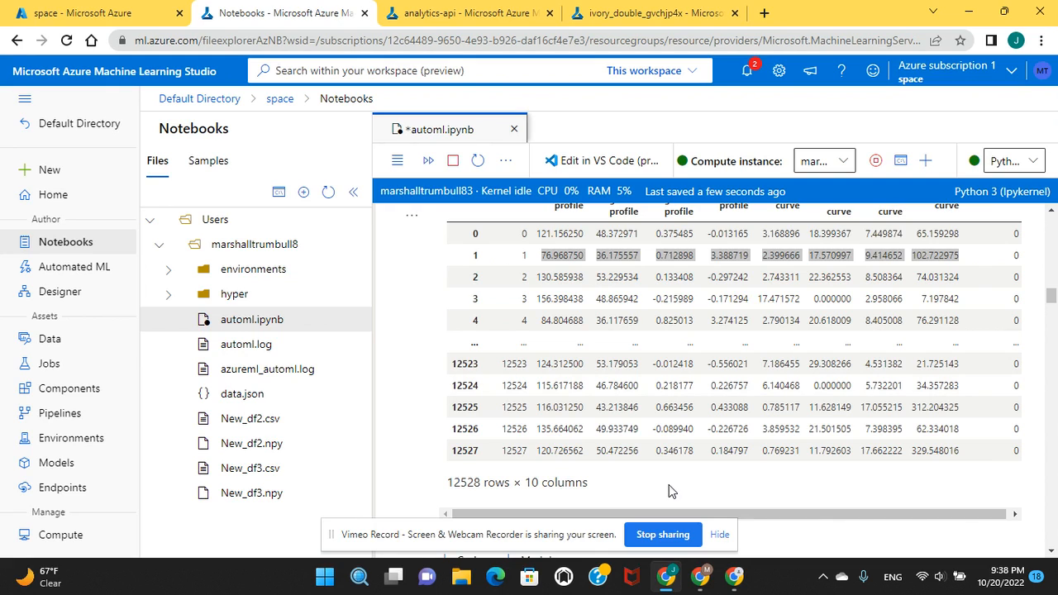